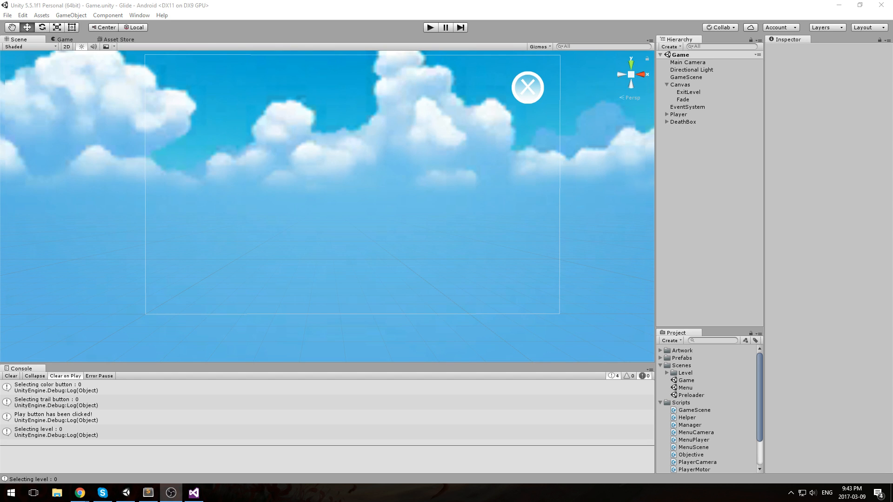
mouse_move(611, 317)
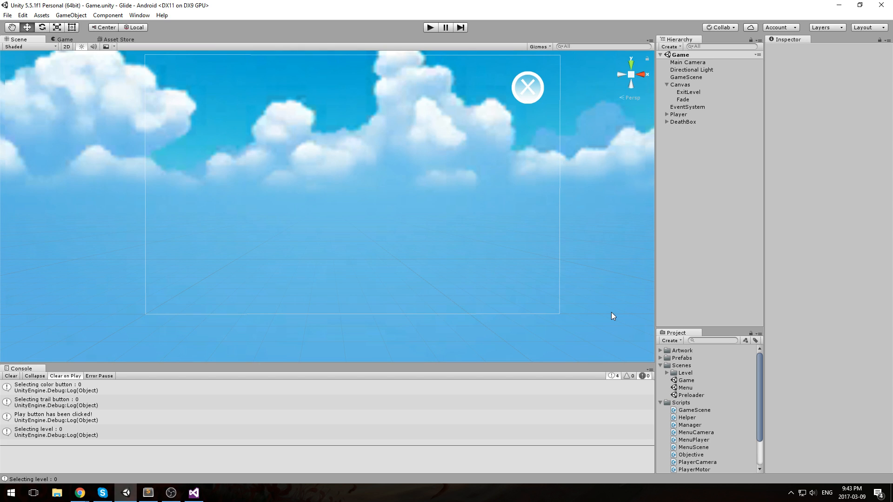
mouse_move(676, 329)
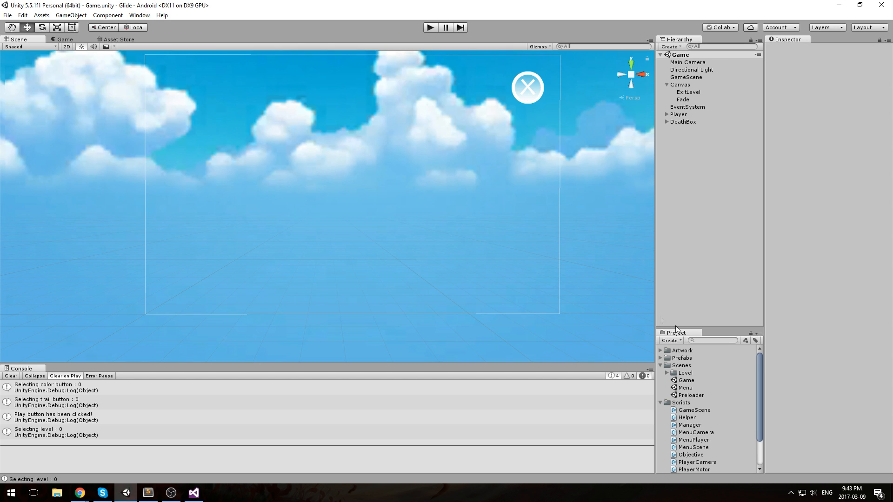
- Select the Game scene asset, then the GameScene object to show its Game Scene script in the Inspector
left_click(684, 379)
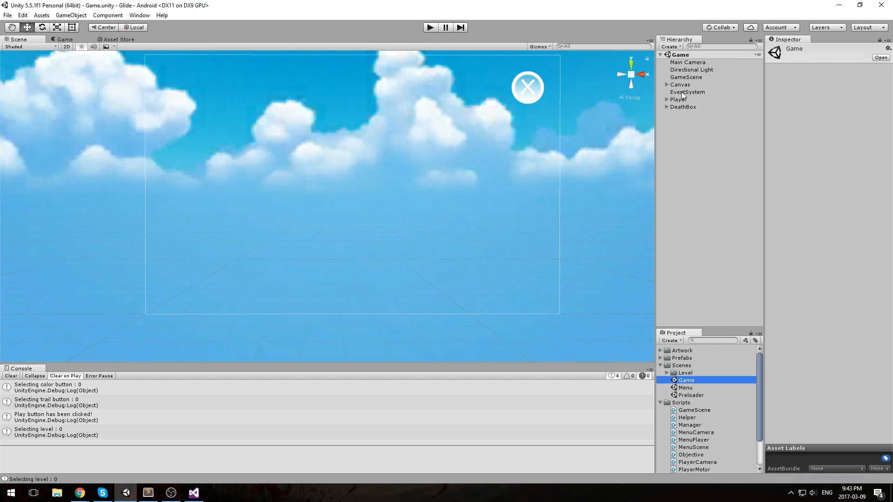
left_click(681, 83)
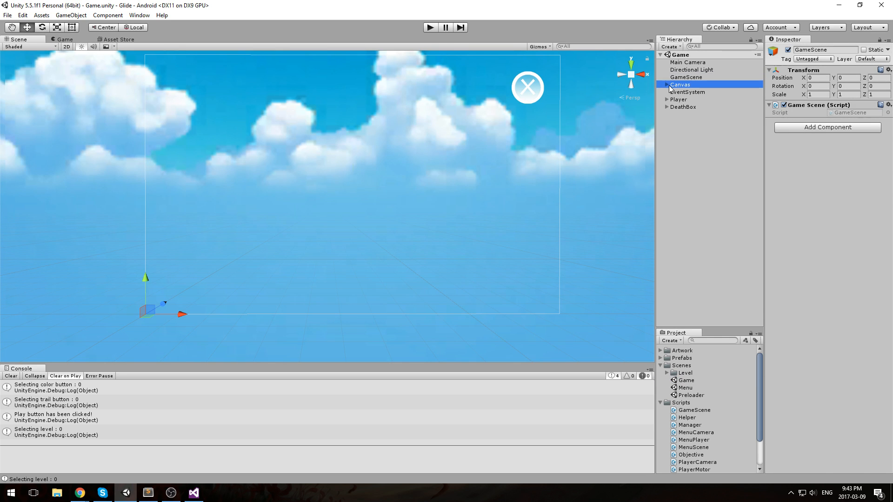
- Create two UI images under the Canvas named Arrow and ArrowBackground and select each
right_click(680, 84)
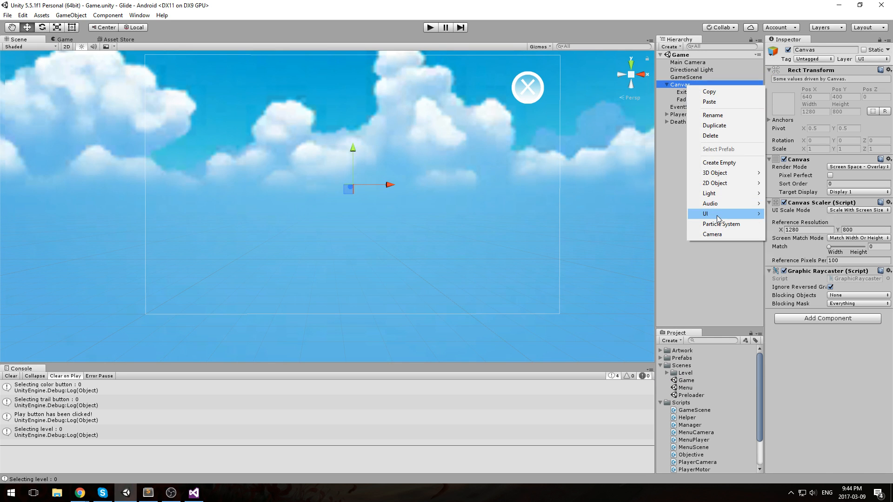
left_click(705, 214)
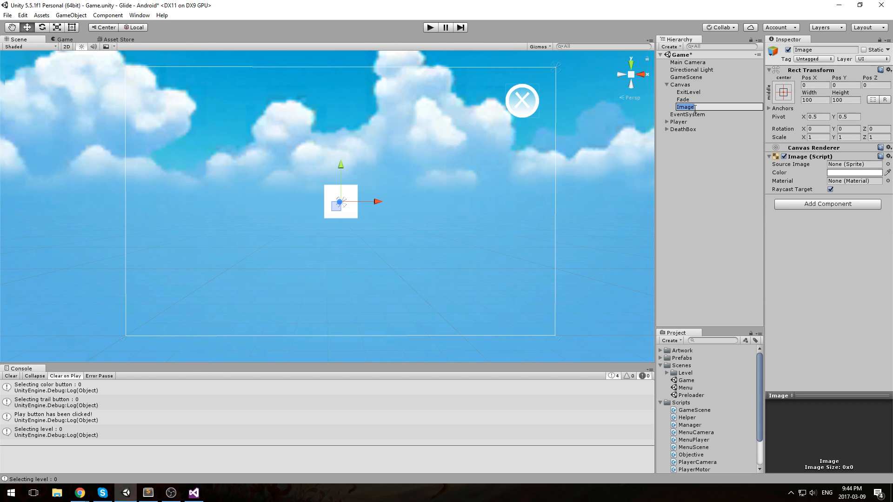
type("Arrow")
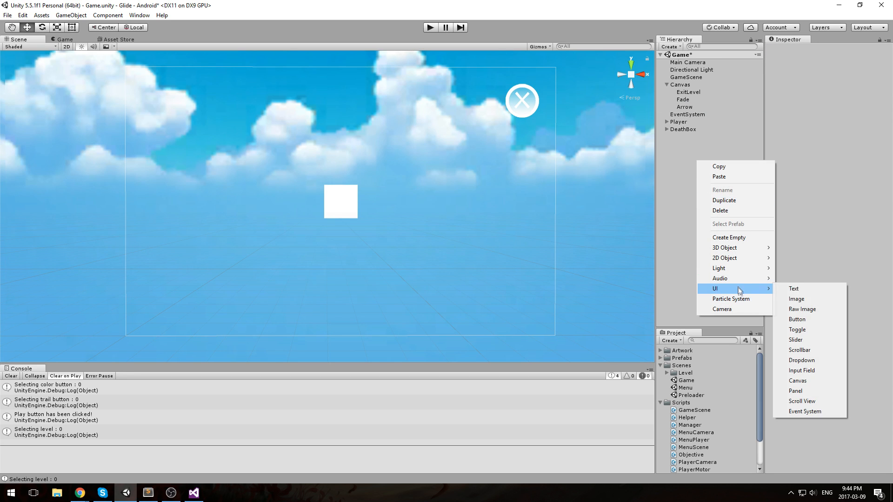
left_click(796, 298)
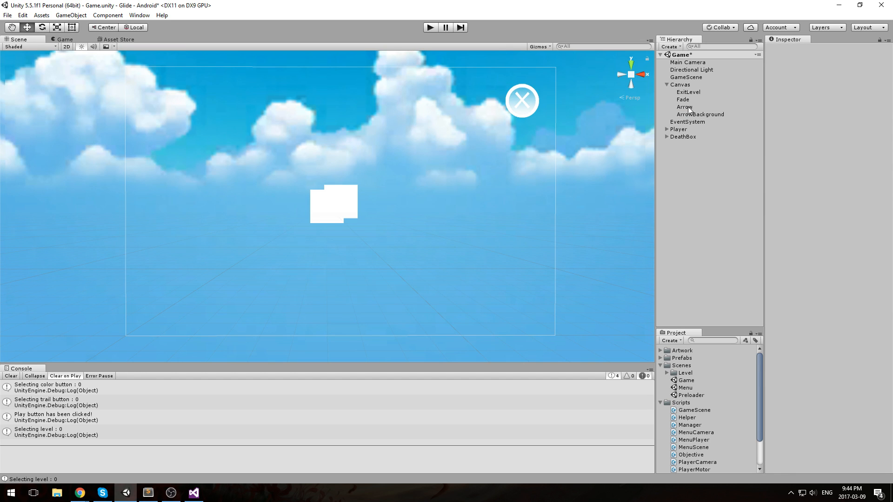
left_click(701, 114)
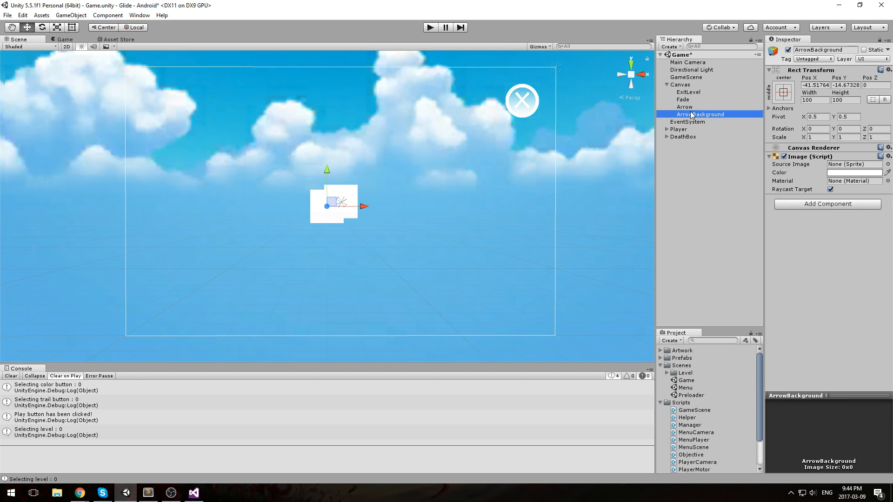
left_click(685, 107)
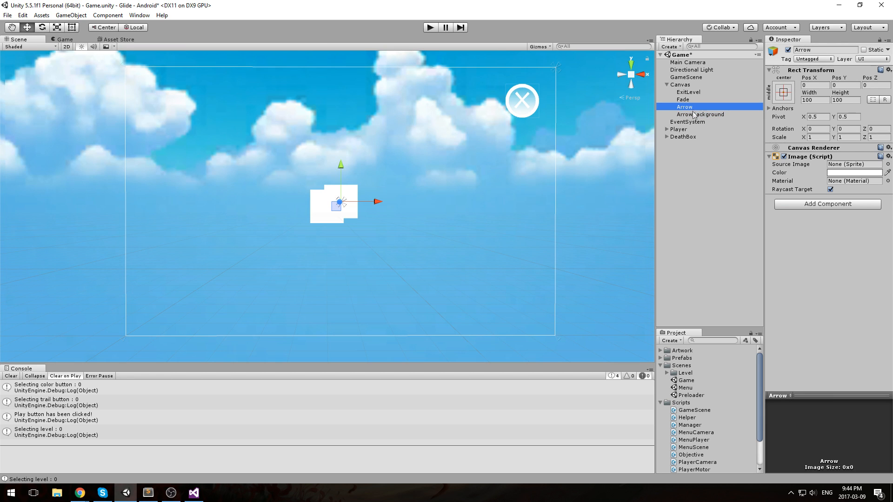
- Centre ArrowBackground without its image, nest Arrow inside it at Pos Y -100
left_click(700, 114)
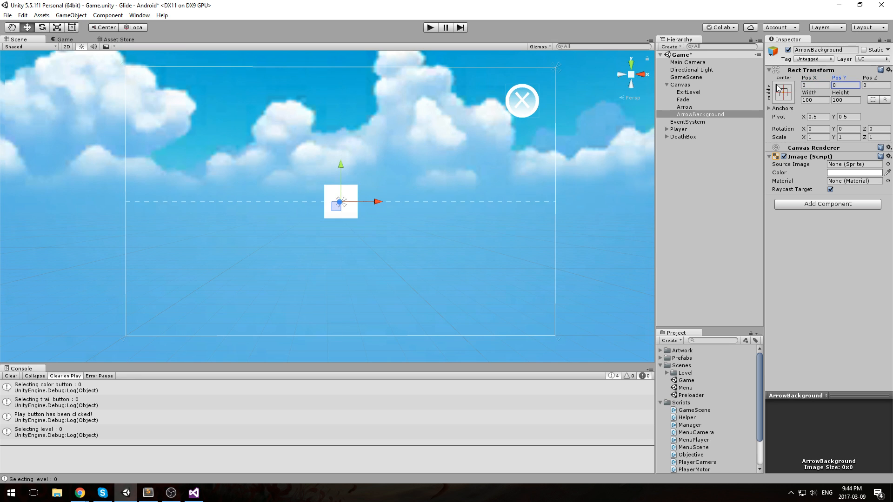
left_click(684, 107)
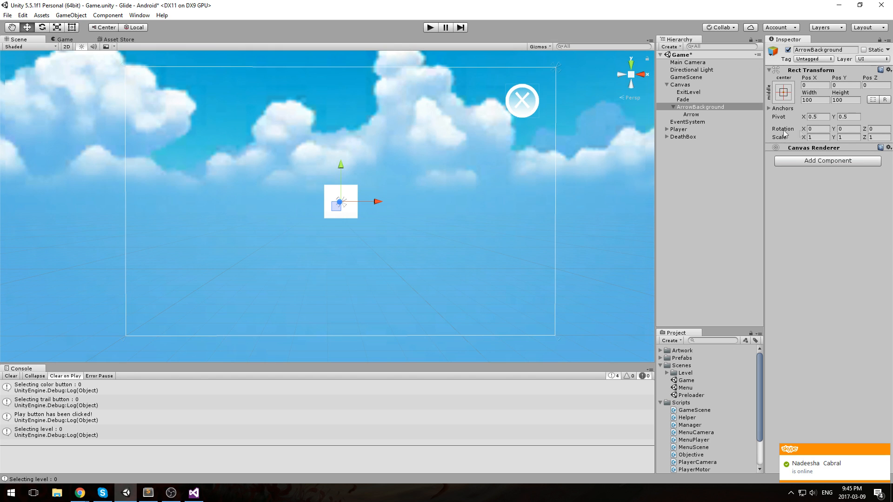
mouse_move(696, 117)
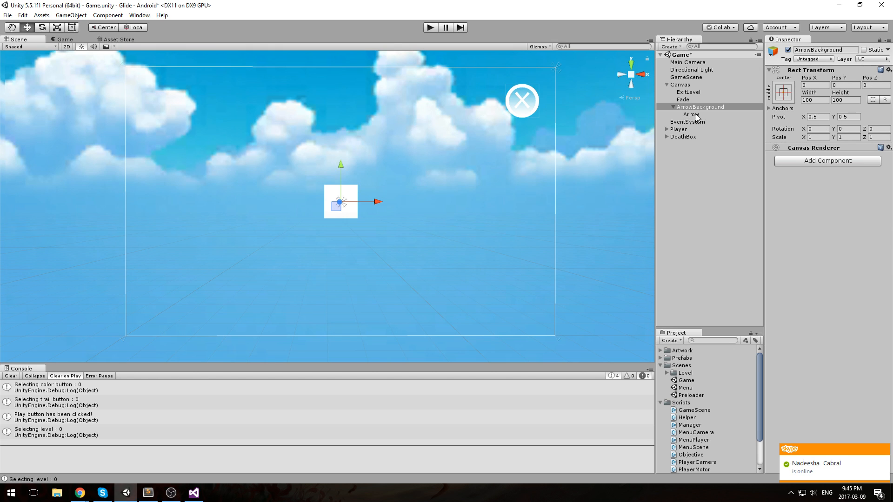
left_click(688, 113)
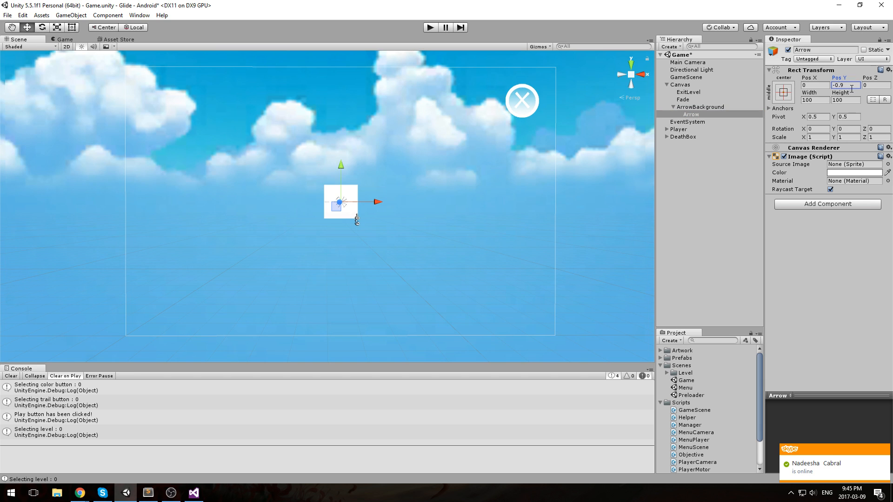
type("100")
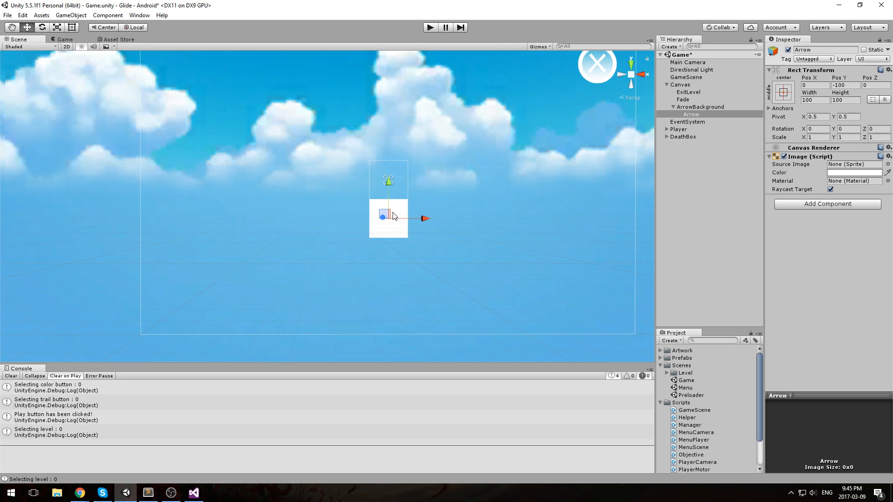
mouse_move(556, 153)
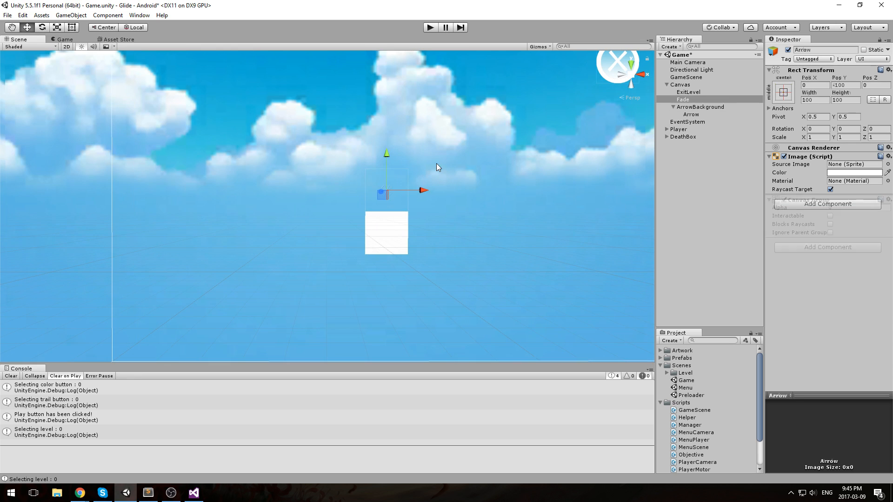
- Lower ArrowBackground's Pos Y to a negative value so the arrow group sits lower
left_click(699, 106)
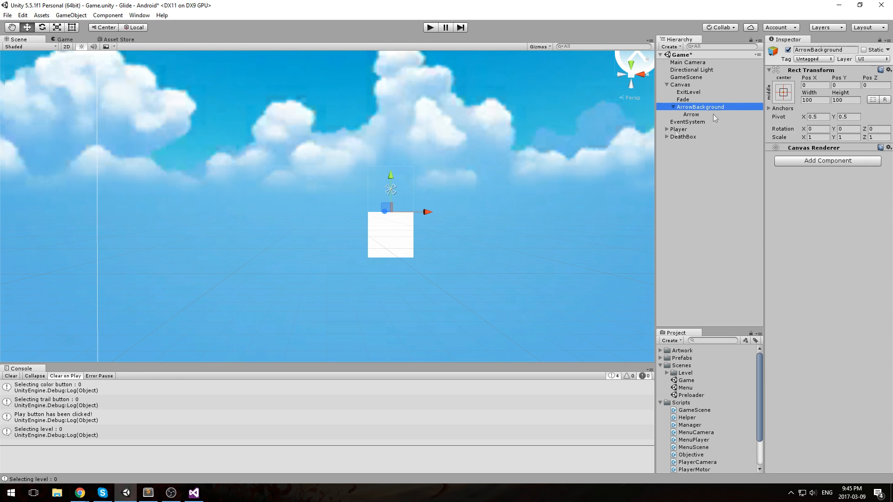
mouse_move(726, 108)
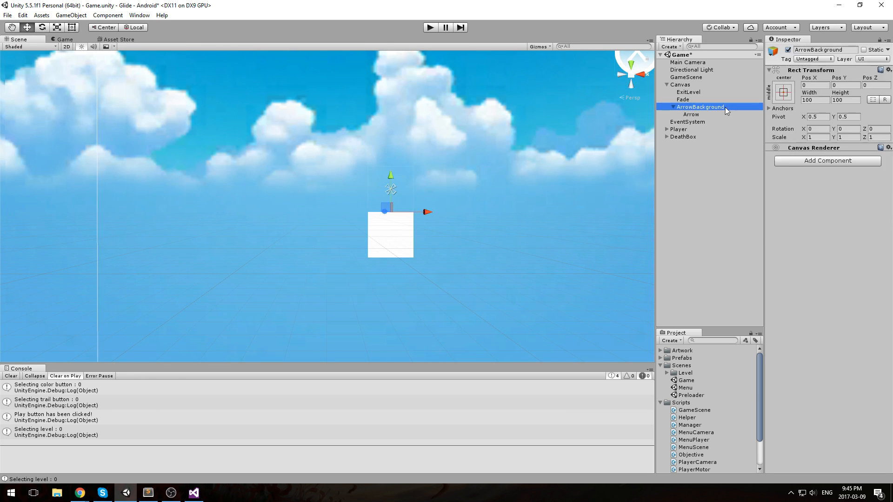
mouse_move(610, 208)
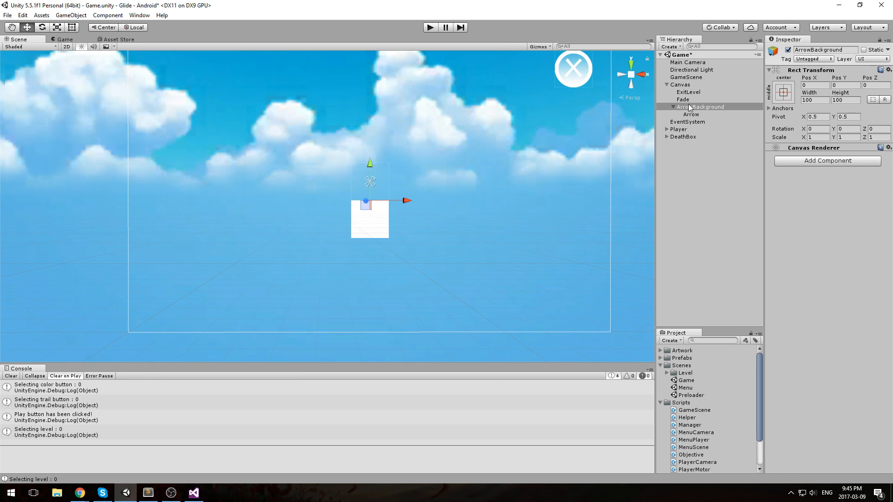
left_click(843, 84)
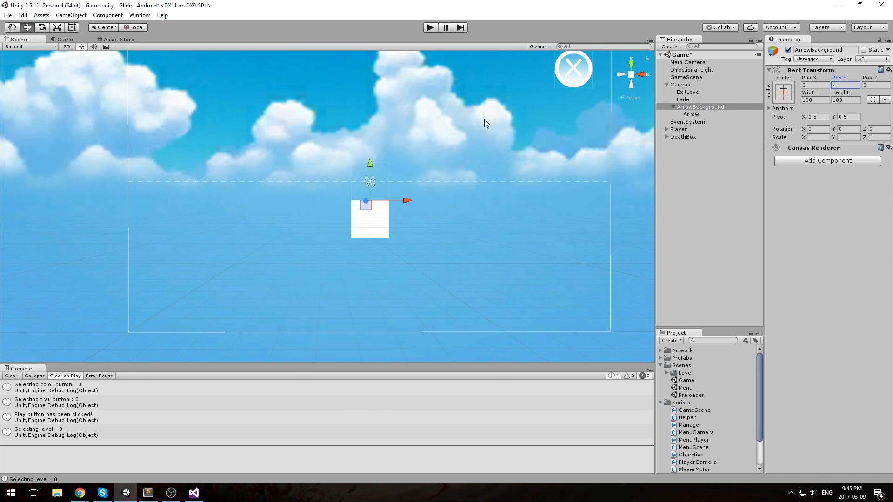
type("-200")
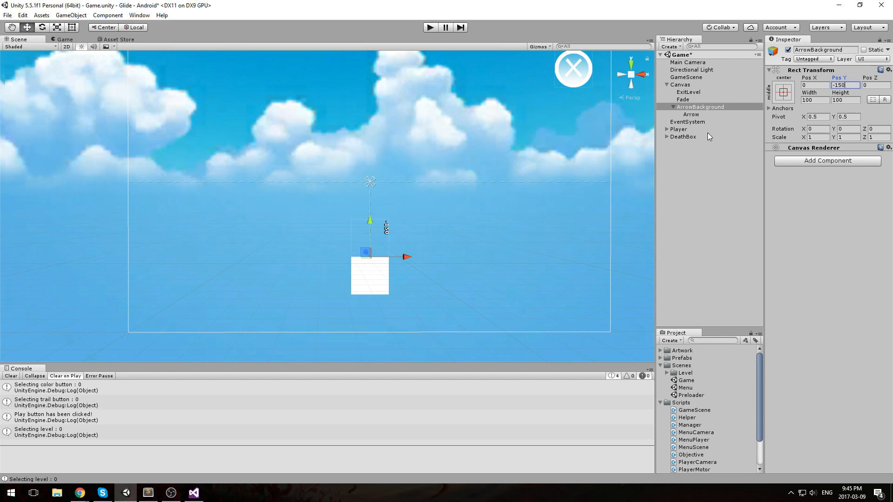
left_click(690, 113)
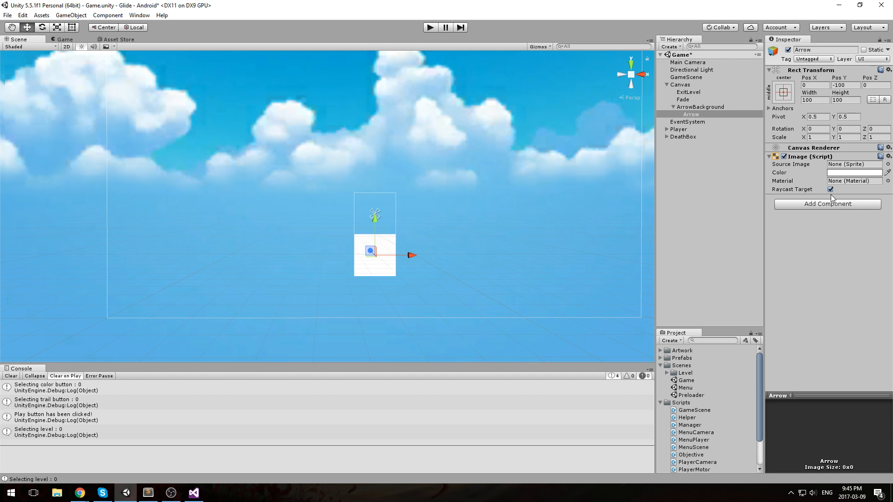
mouse_move(850, 194)
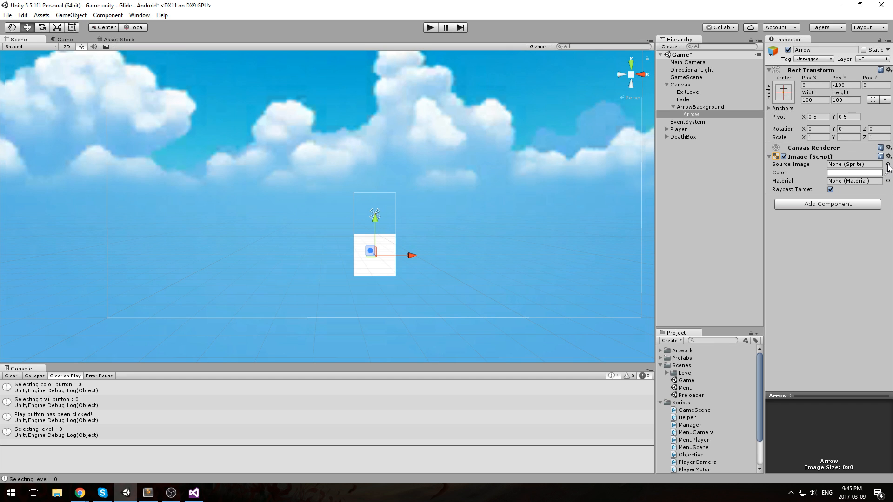
- Assign the DropdownArrow sprite as Arrow's Source Image and save the scene
left_click(888, 164)
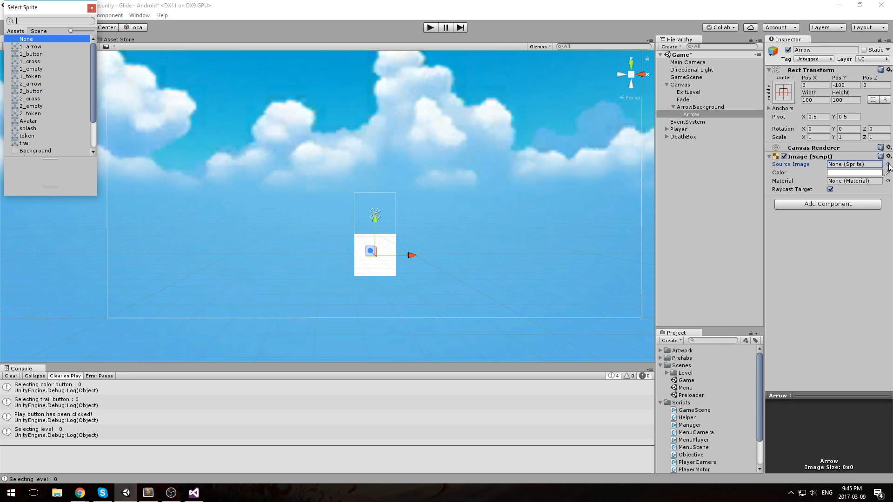
scroll("down", 3)
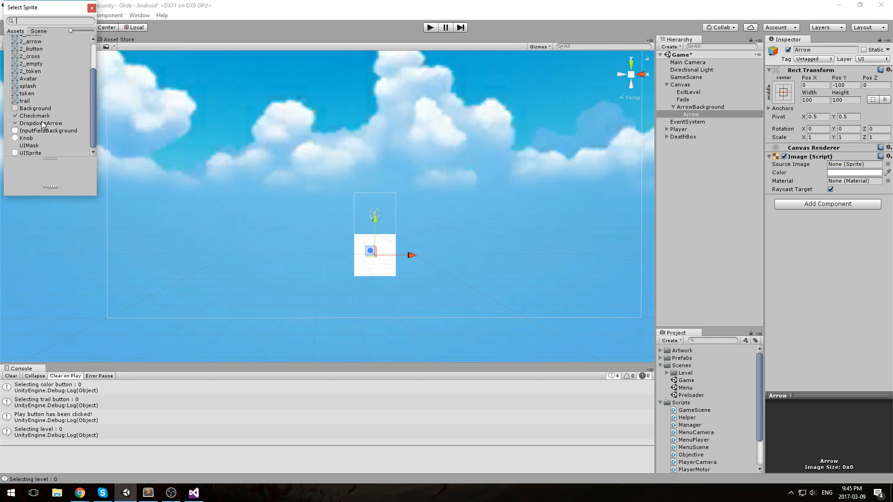
left_click(38, 123)
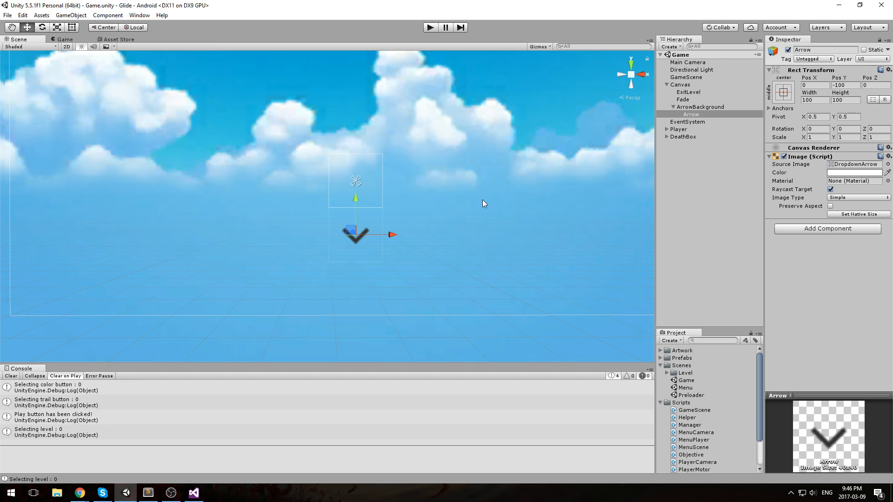
mouse_move(570, 160)
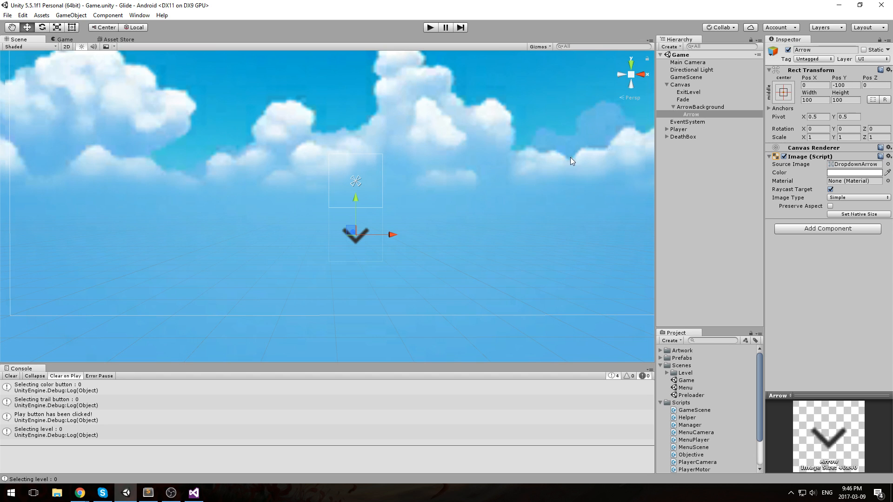
left_click(699, 107)
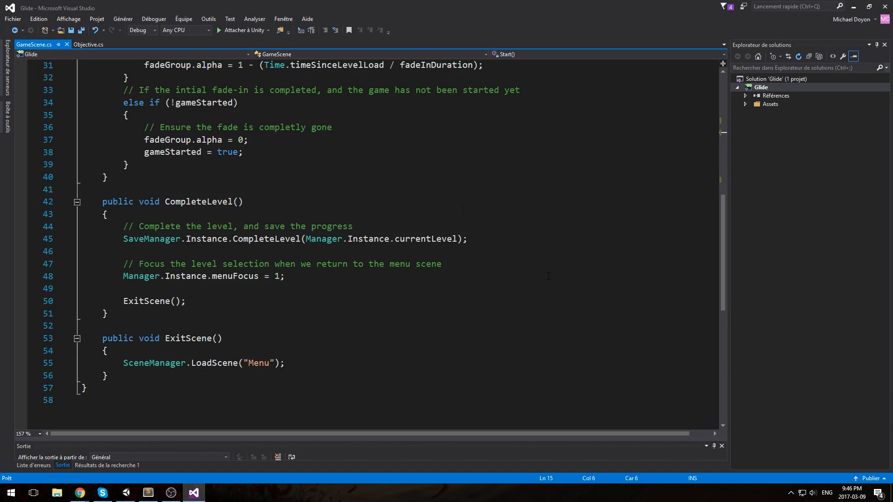
- Declare 'public Image arrow;' and 'private Transform playerTransform;' fields in GameScene
scroll("up", 3)
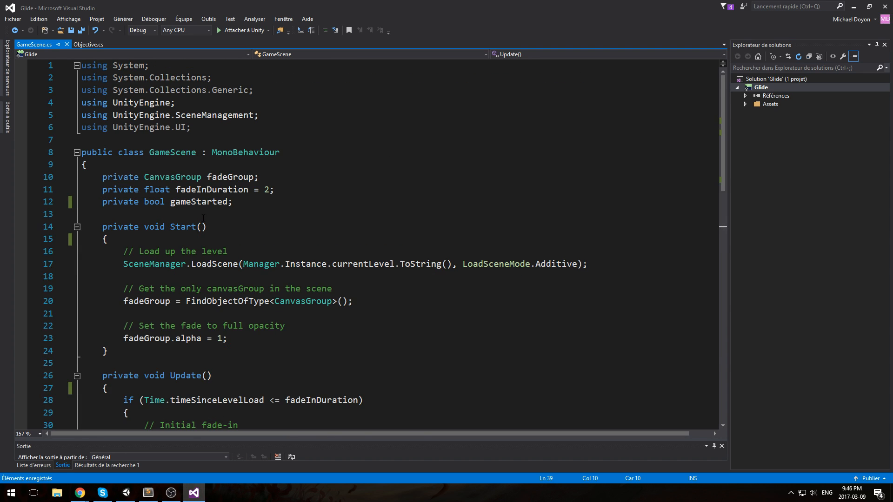
key("Enter")
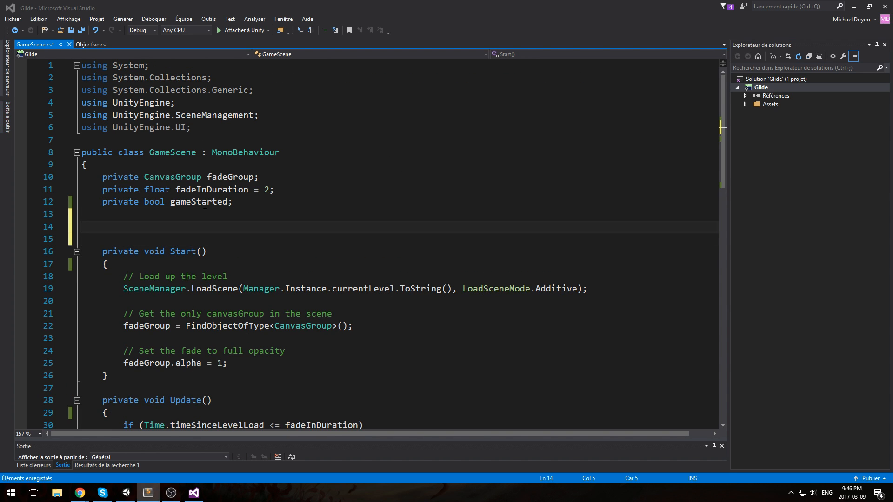
type("pu")
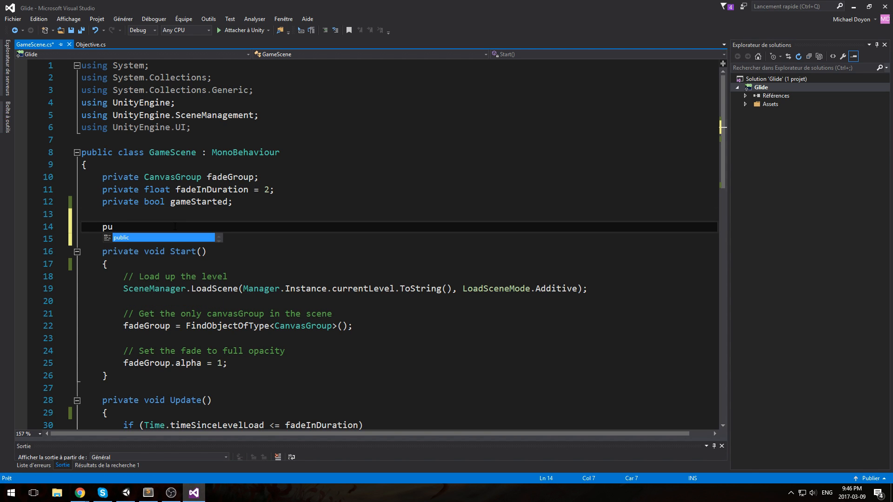
type("blic Image")
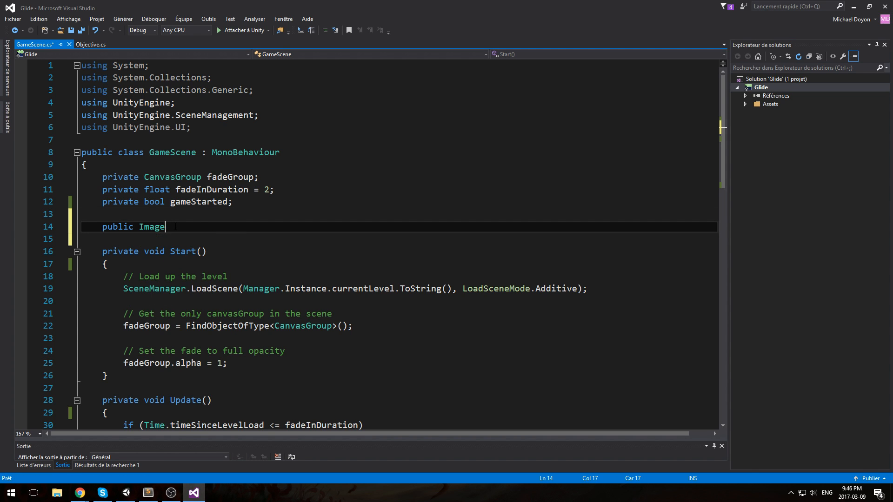
type("arrow;")
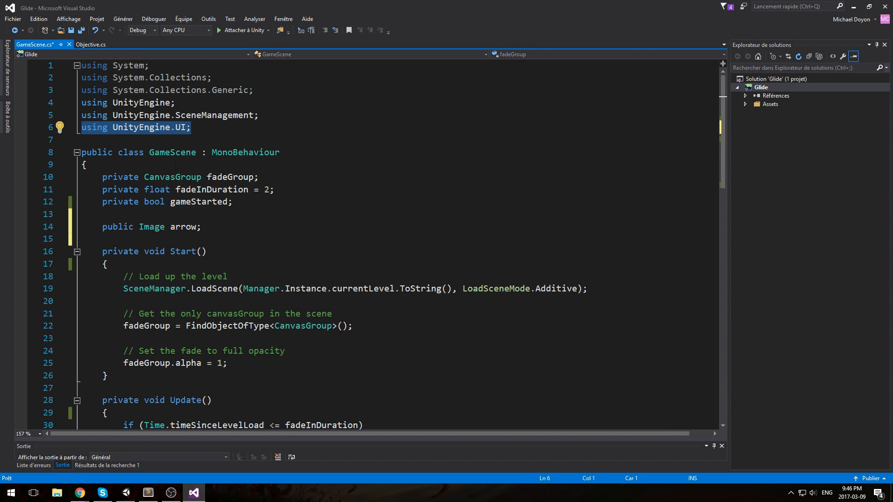
type("private Transform p")
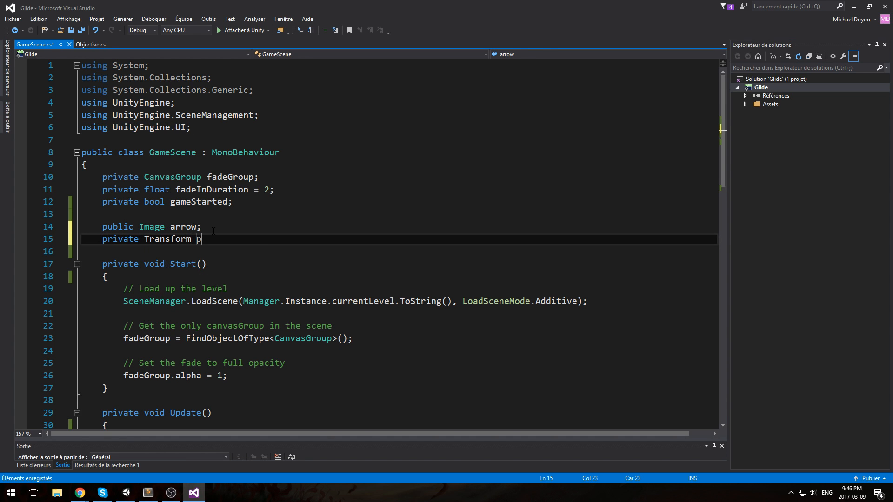
type("layerT")
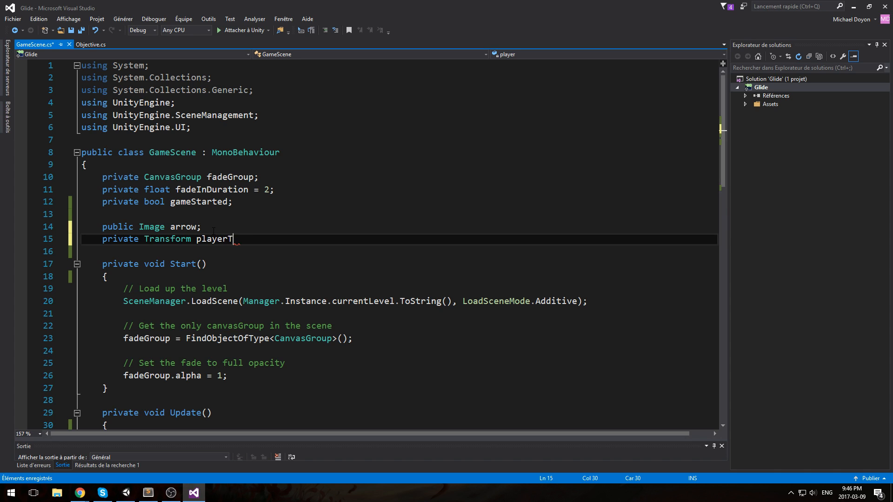
type("ransform")
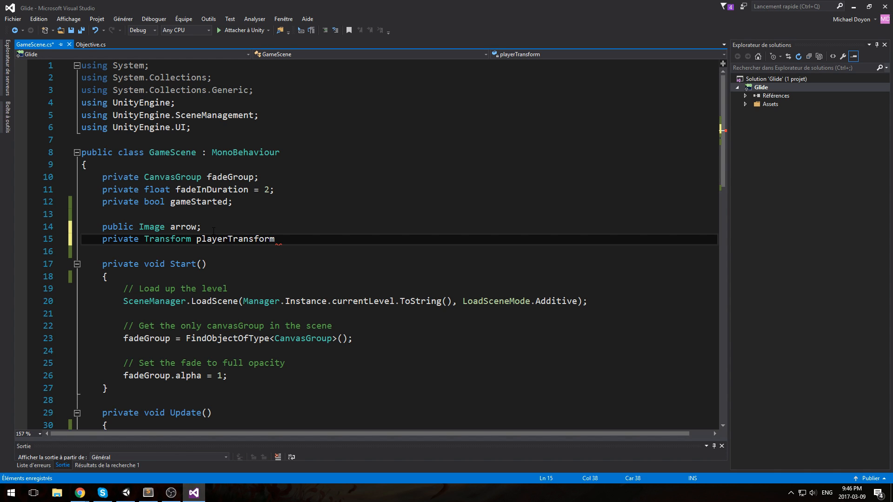
type(";")
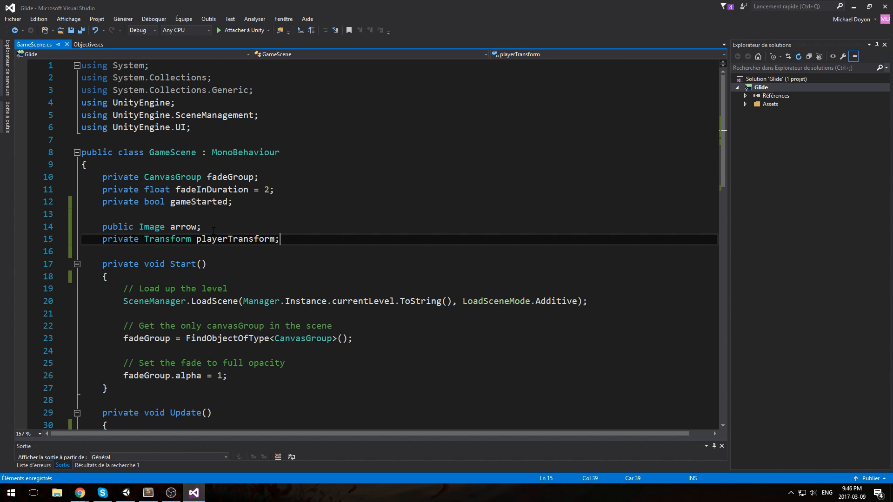
- Declare 'public Objective objective;' then open space at the top of Objective's Start method
type("public")
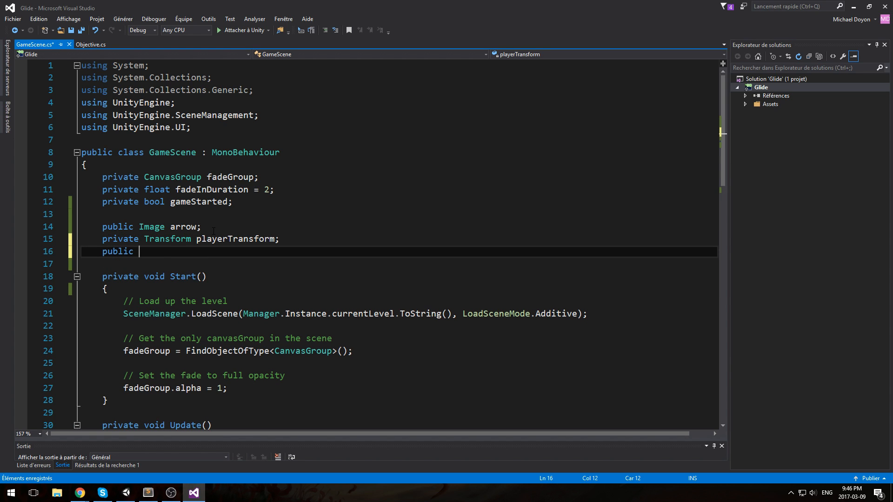
type("Objective o")
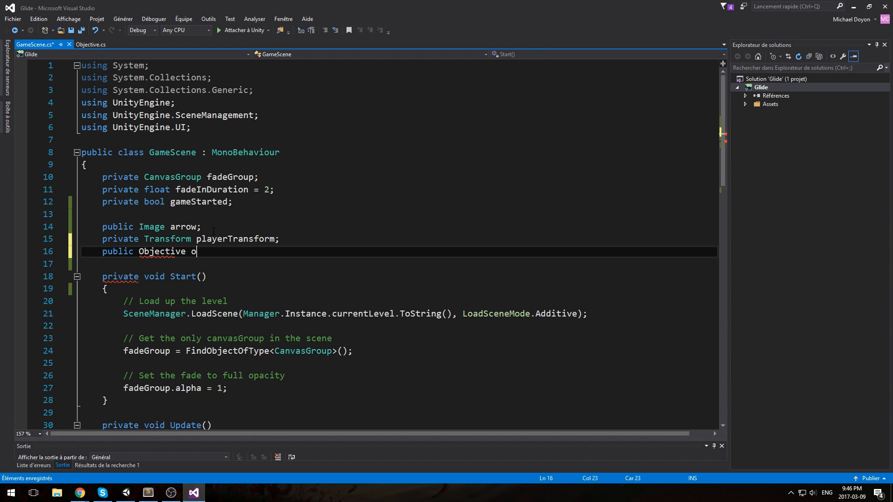
type("bjective;")
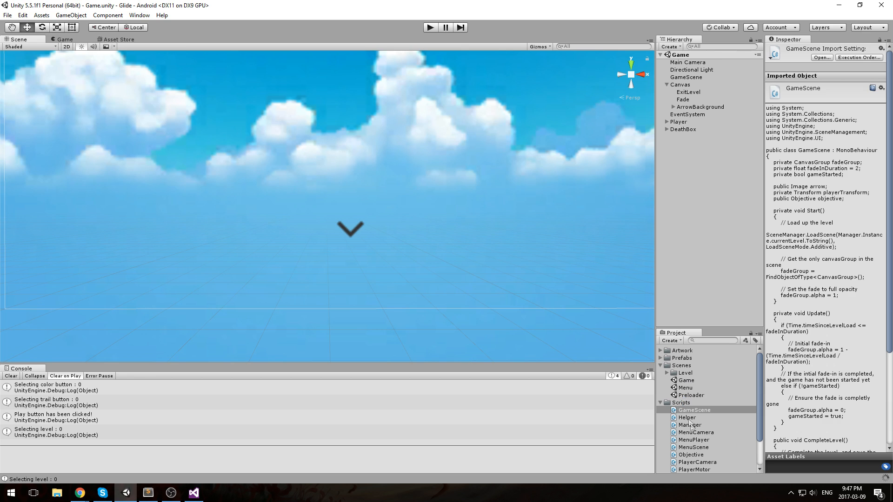
type("Ob")
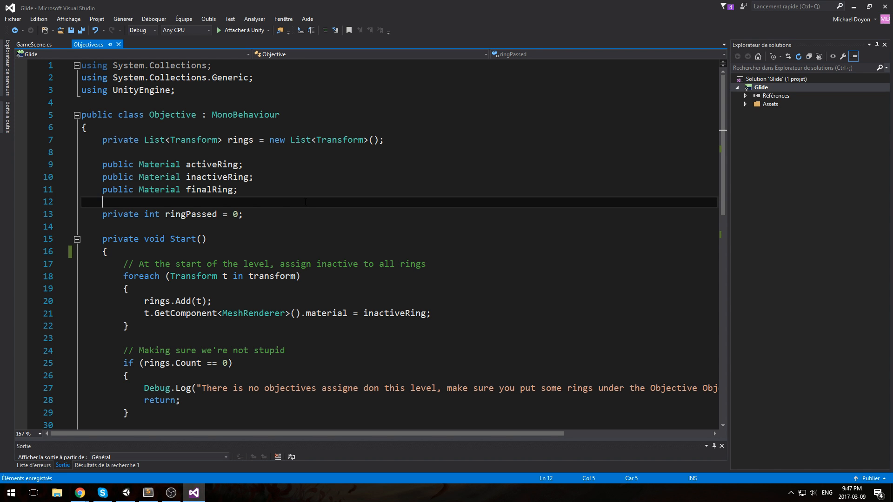
key("Enter")
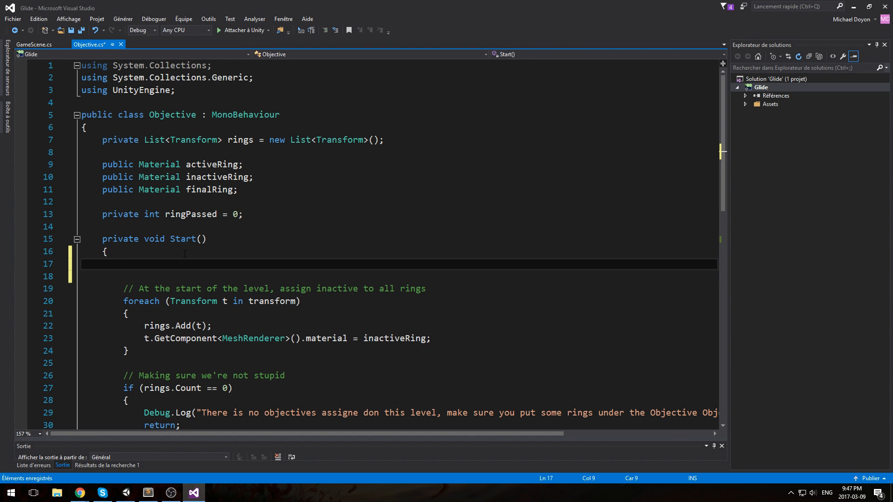
- Add 'FindObjectOfType<GameScene>().objective = this;' with a comment in Objective.Start, then return to GameScene
type("FindObjectOfType")
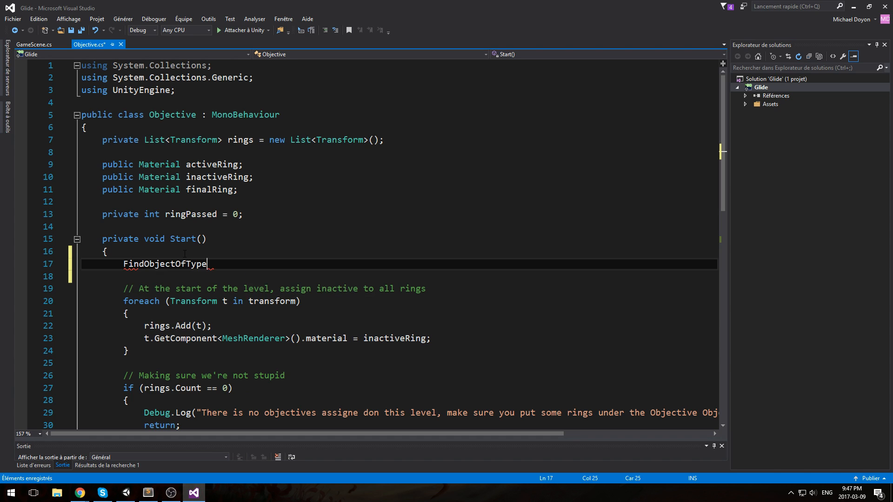
type("<GameScene>().")
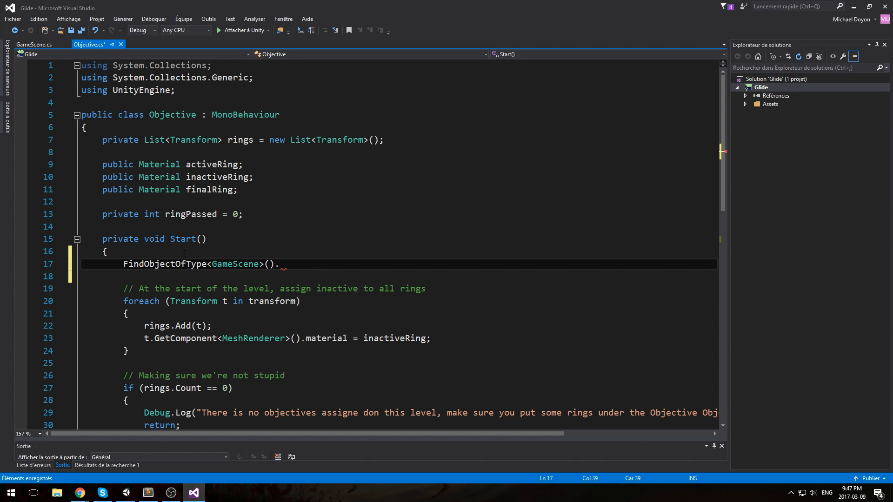
type("objective = this;")
type("//")
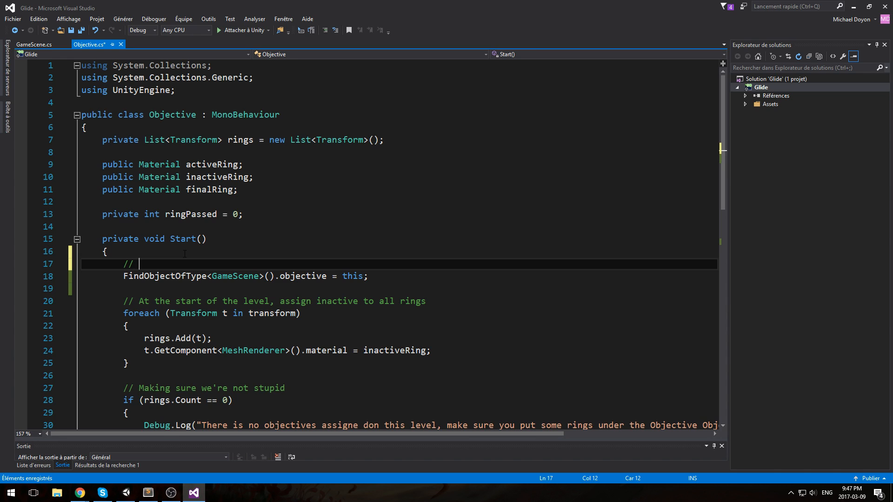
type("Set")
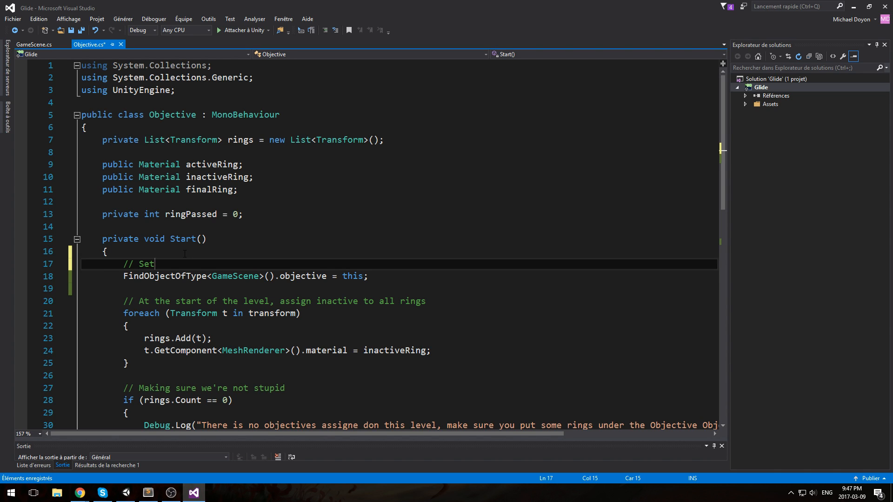
type("the objective field in the game")
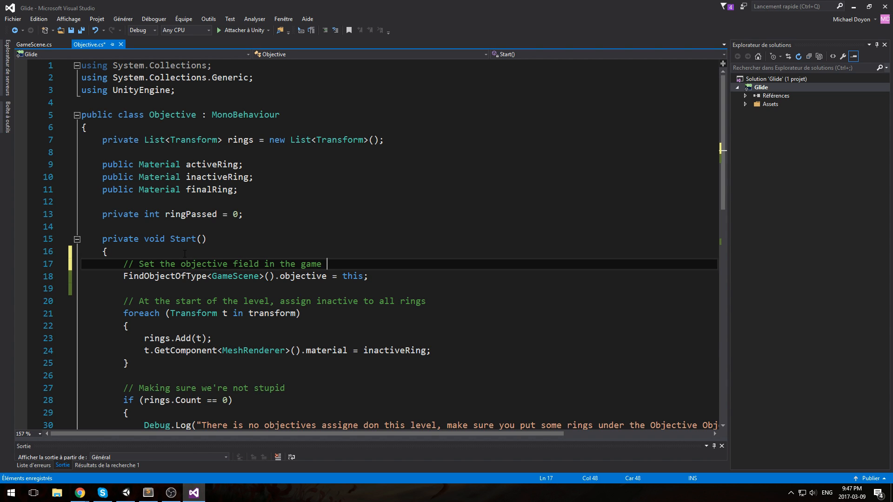
type("scene")
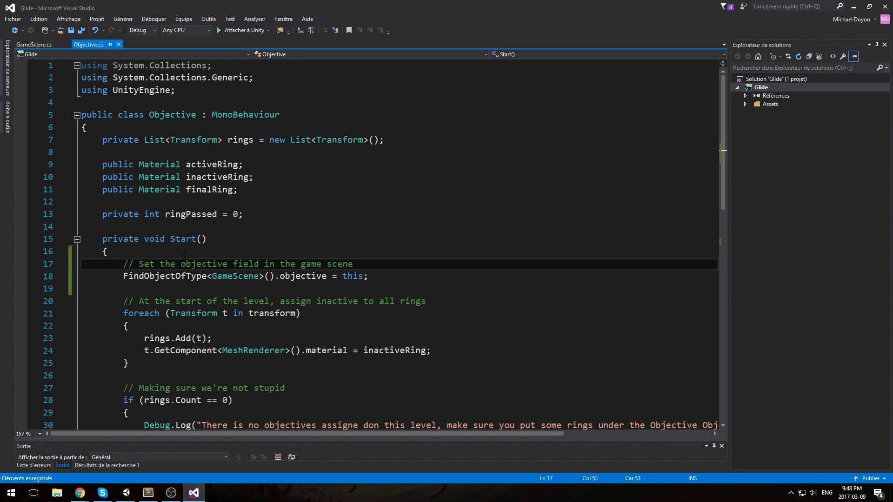
left_click(29, 48)
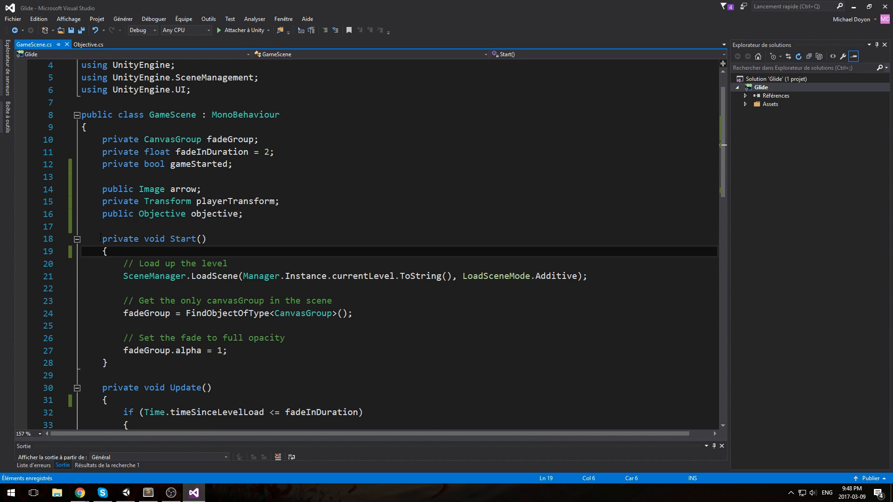
- Review GameScene's Start method, selecting the level-loading comment and SceneManager call
left_click(284, 338)
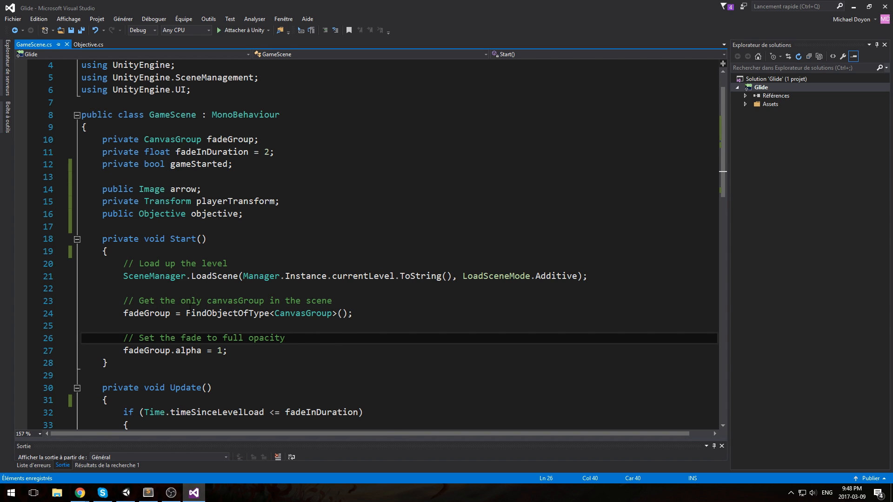
left_click(354, 313)
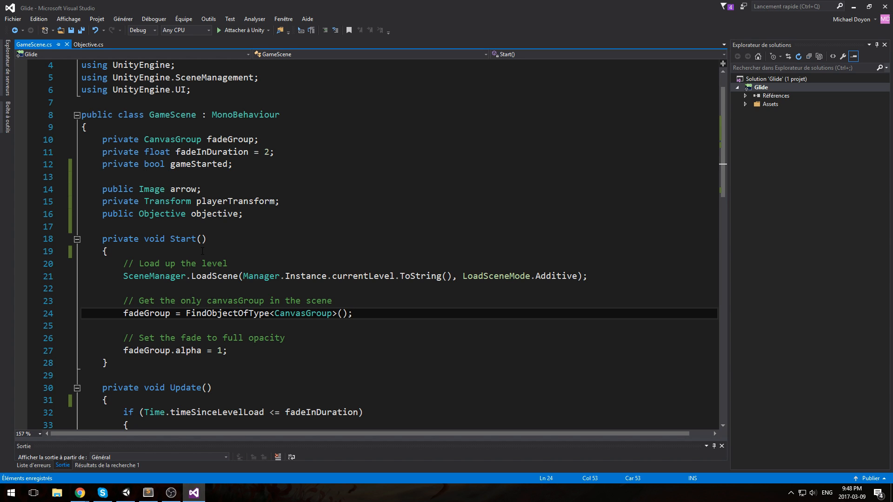
left_click_drag(122, 275, 462, 275)
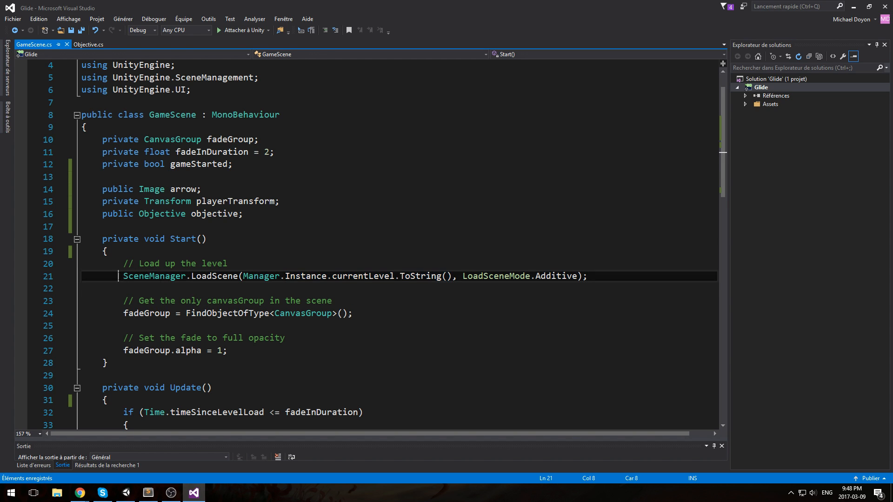
double_click(154, 276)
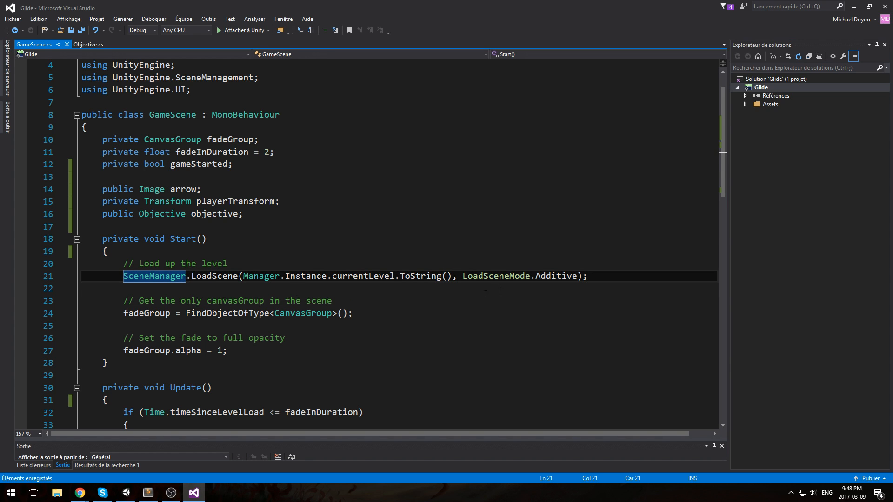
left_click_drag(123, 263, 588, 277)
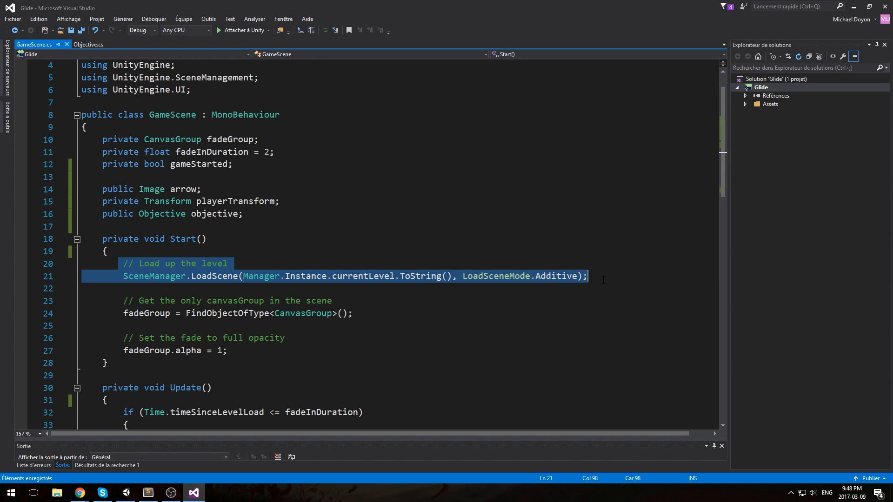
mouse_move(539, 297)
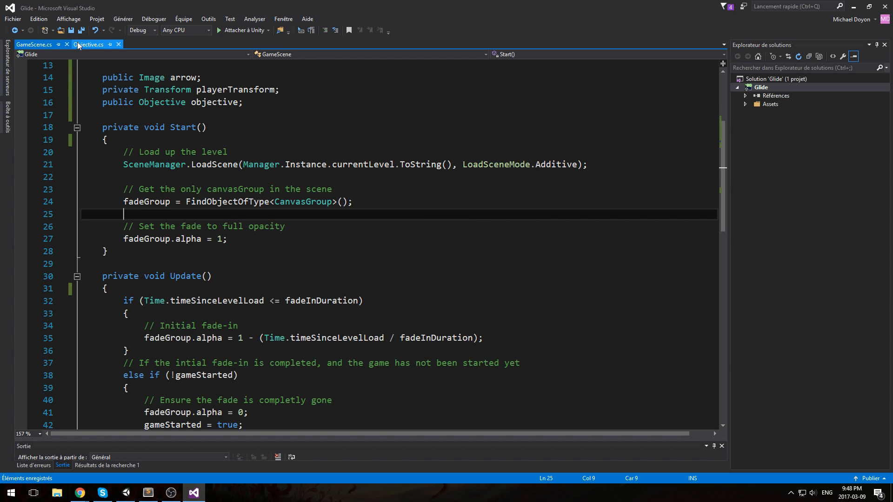
- Collapse the Start and Victory method bodies in Objective.cs so only signatures show
left_click(89, 45)
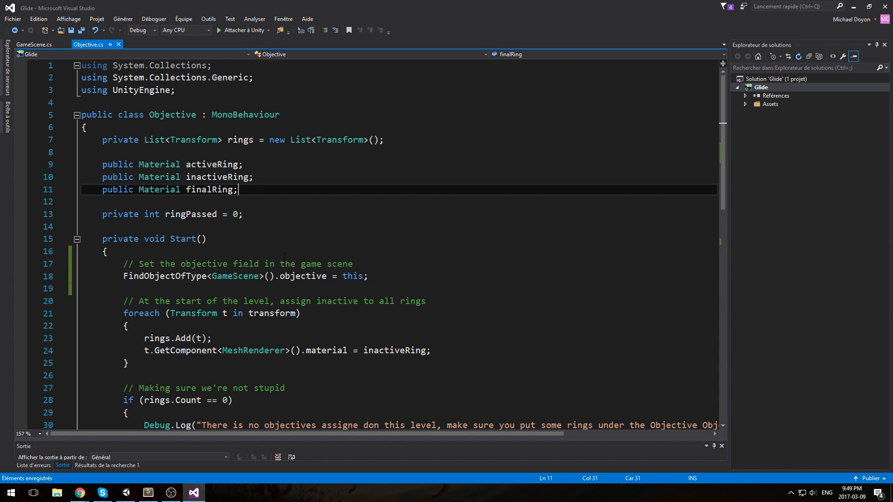
left_click(32, 43)
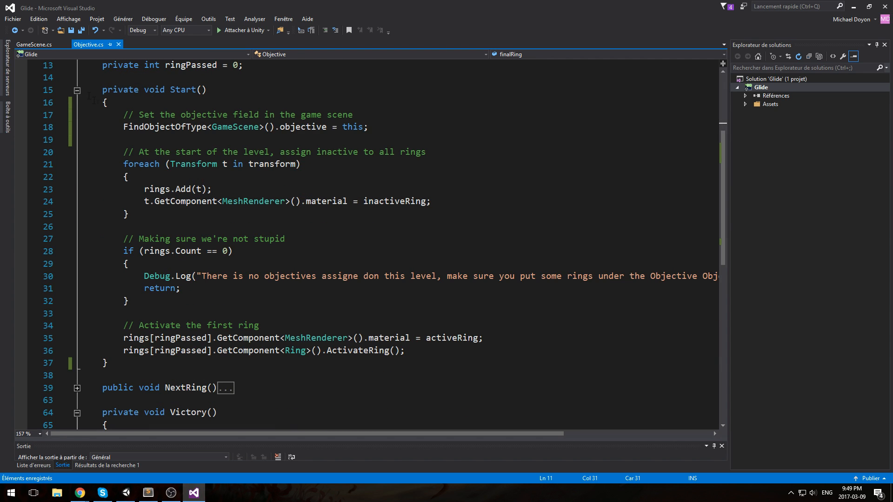
left_click(78, 91)
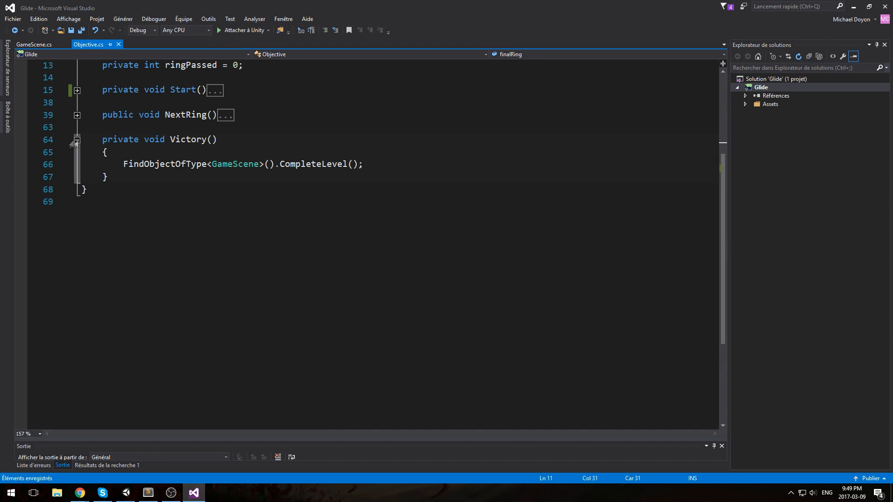
left_click(76, 139)
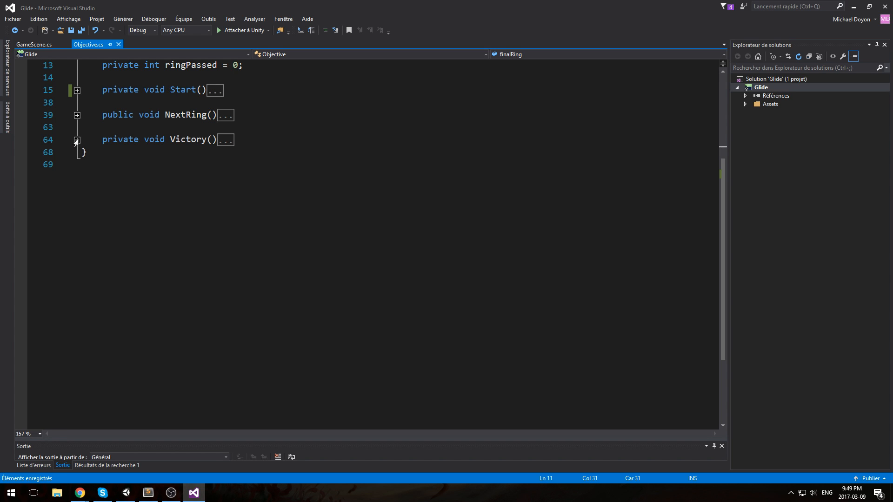
scroll("up", 3)
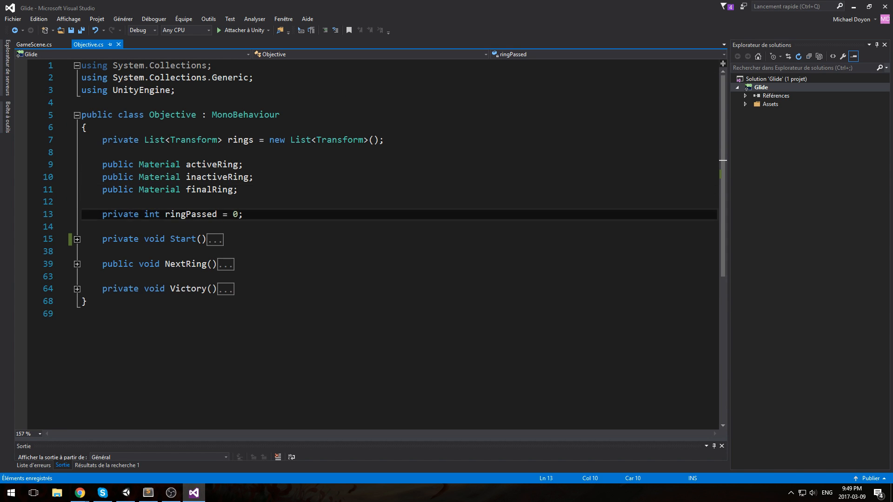
double_click(119, 214)
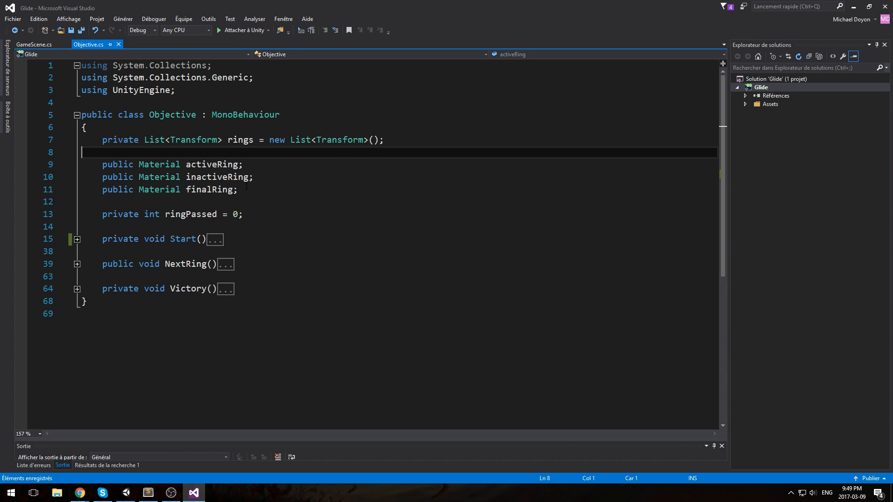
mouse_move(261, 264)
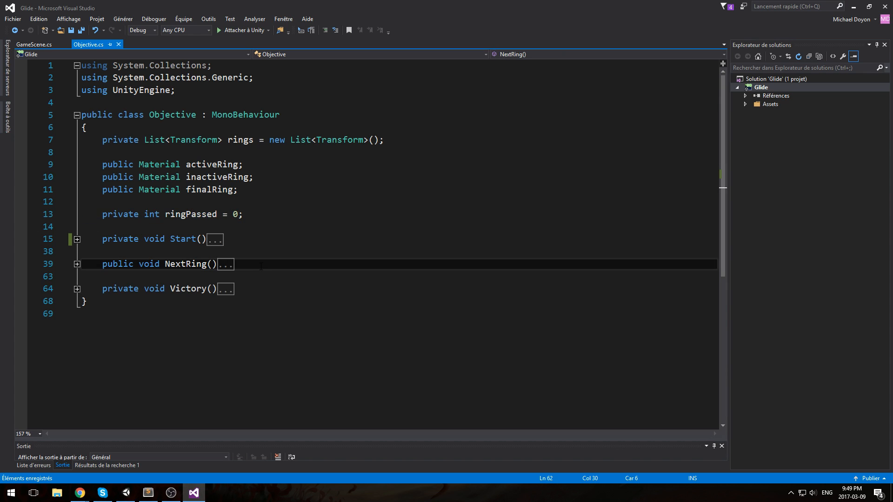
- Write 'public Transform GetCurrentRing' returning rings[ringPassed].transform
type("public Tra")
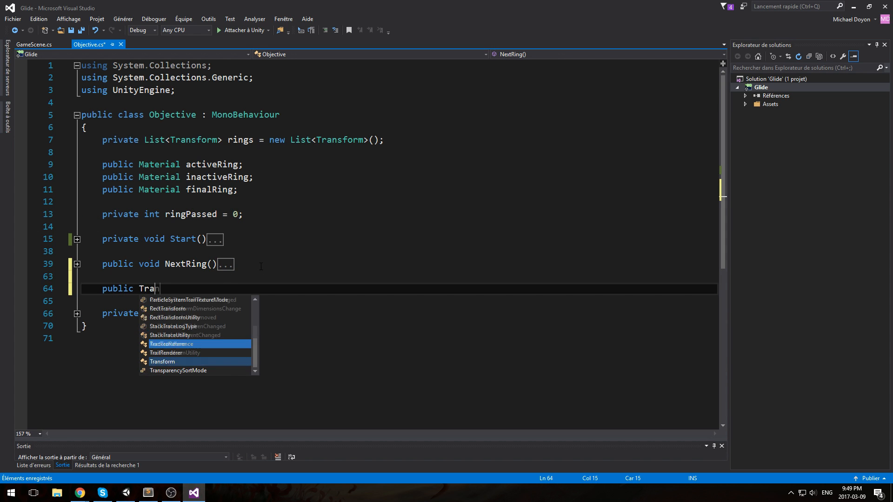
type("nsform GetCurrentRing(")
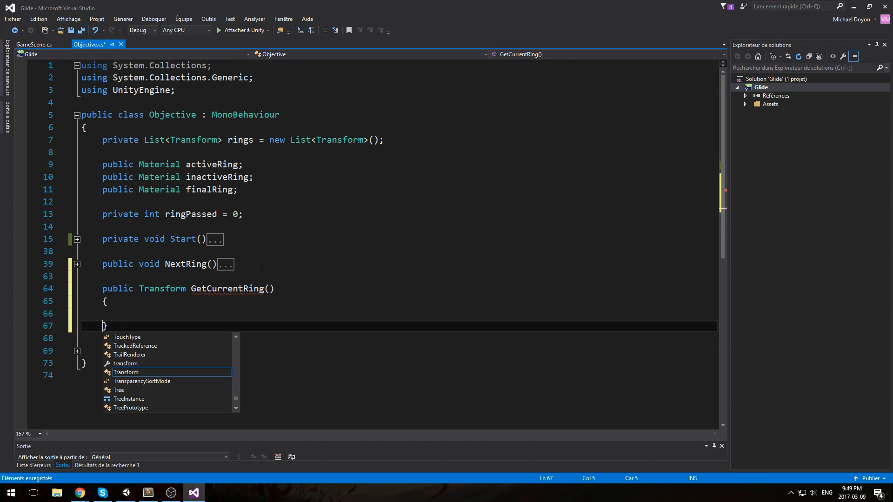
type("return")
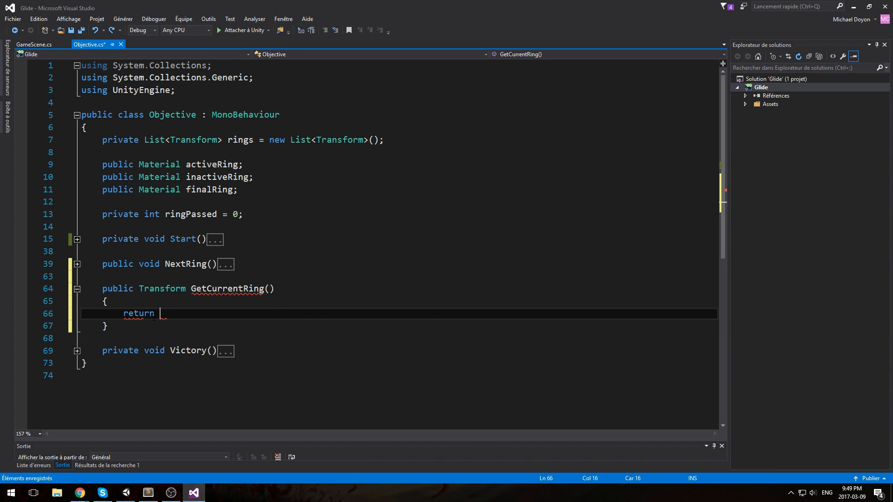
type("rings[ringp")
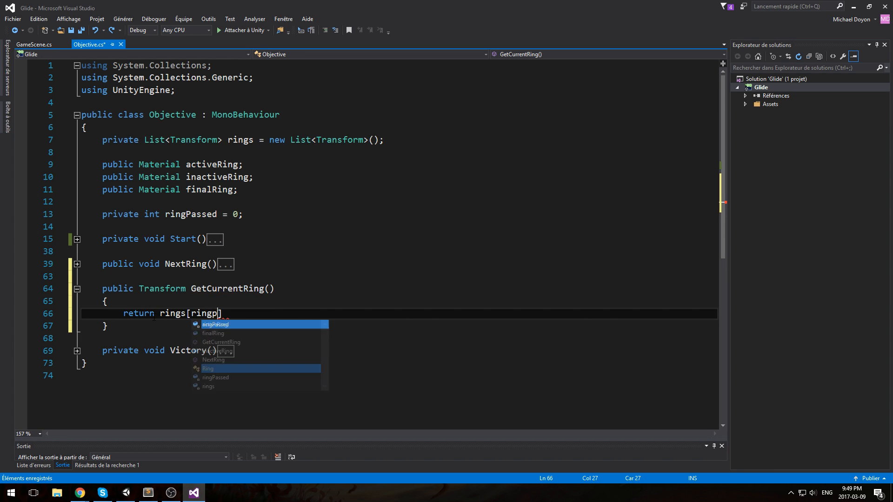
type("assed].transform;")
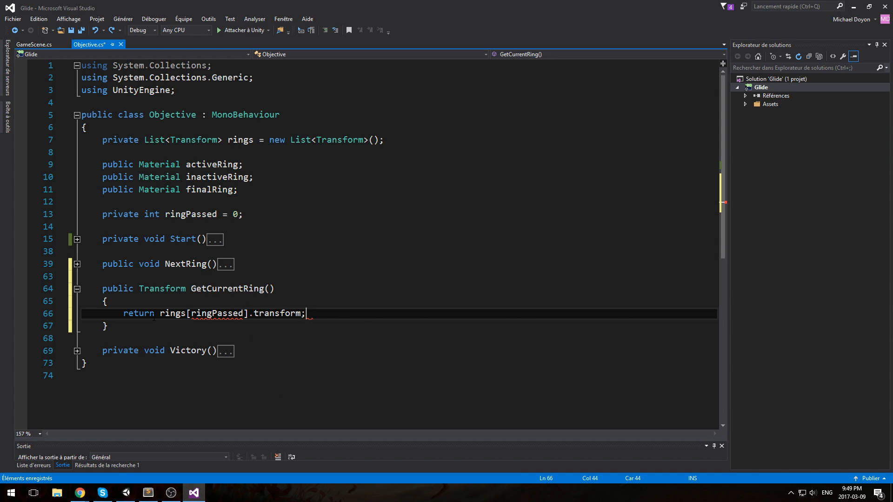
- Drop the redundant '.transform' so GetCurrentRing returns rings[ringPassed], and save
double_click(162, 288)
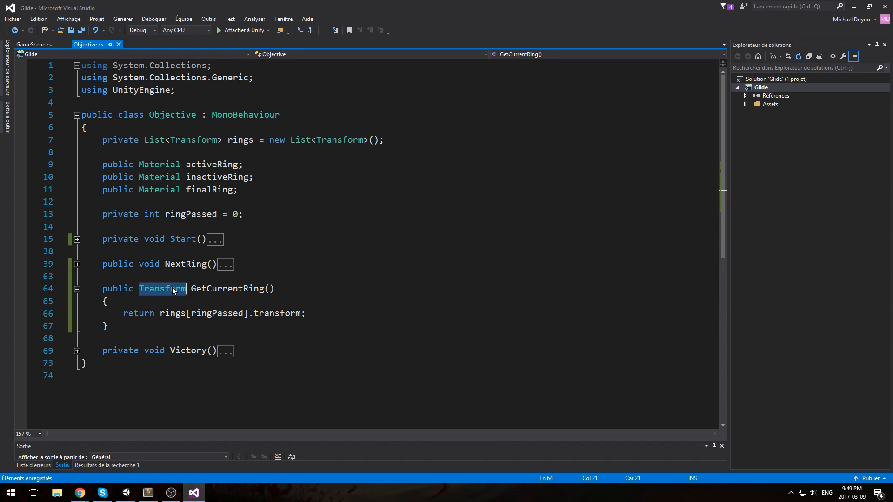
double_click(162, 288)
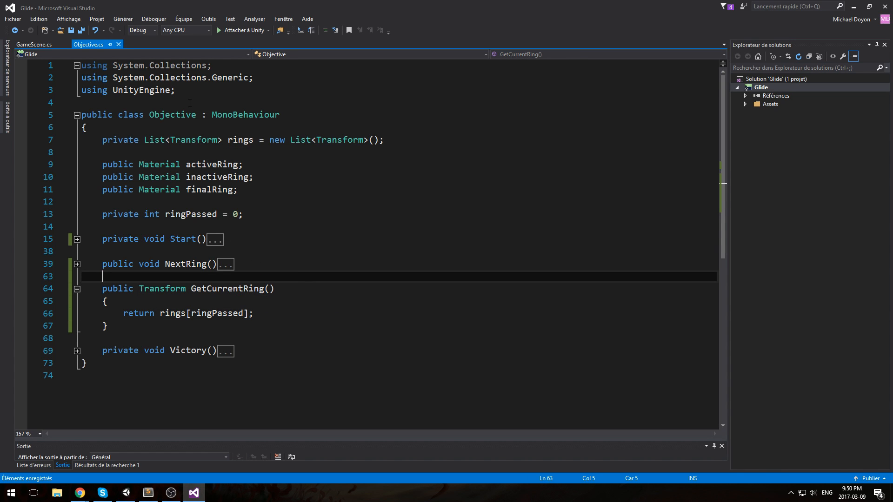
double_click(173, 114)
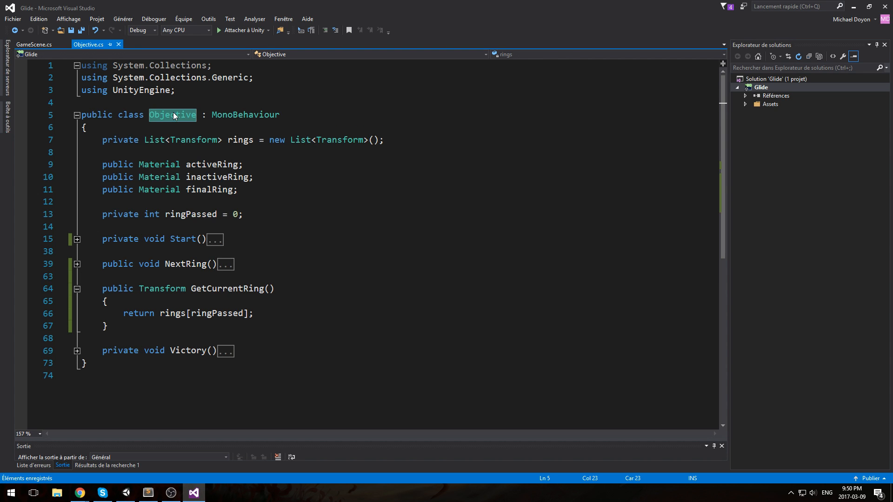
left_click(231, 288)
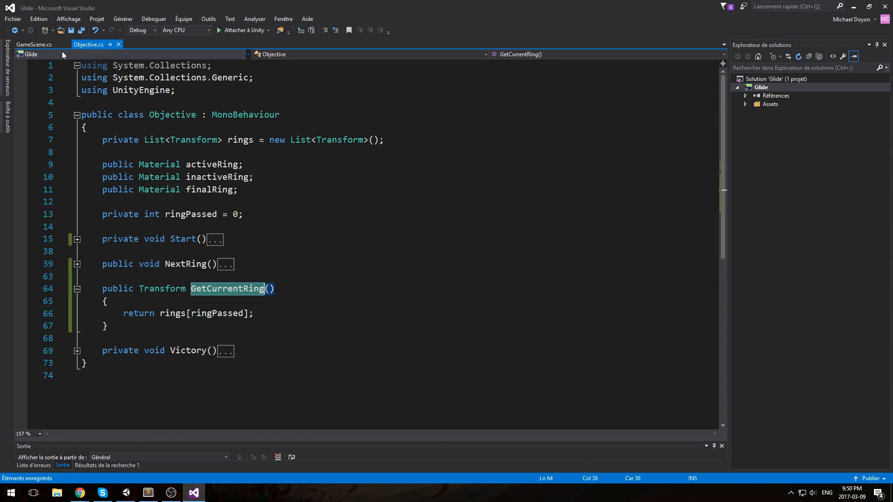
- In GameScene's Update, guard on objective != null with comments about rotating the arrow
left_click(28, 45)
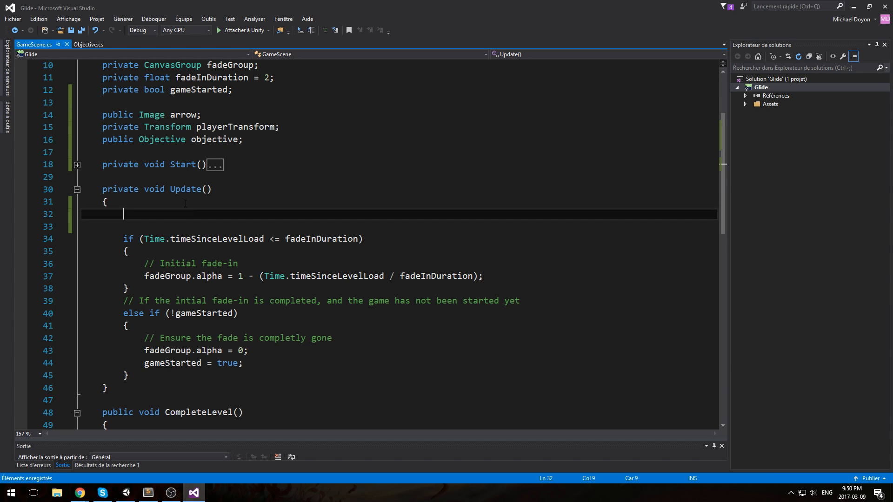
type("if(")
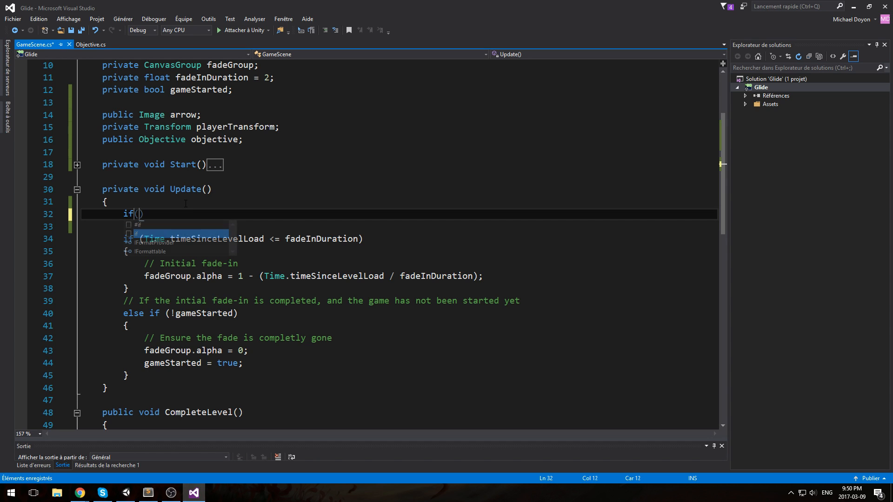
type("Object")
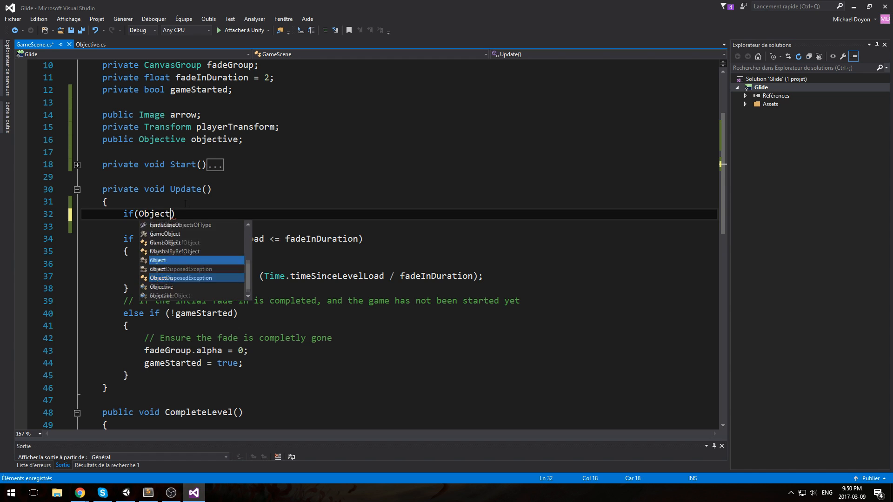
type("objective")
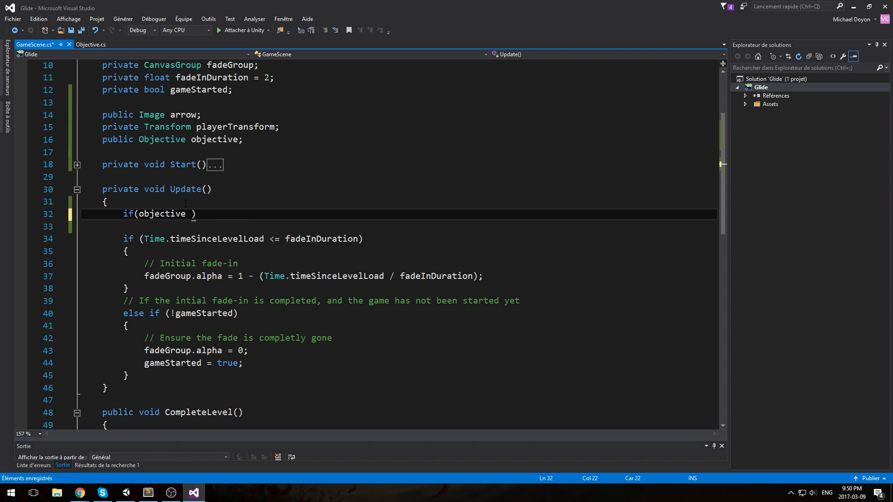
type("!= null")
type("//")
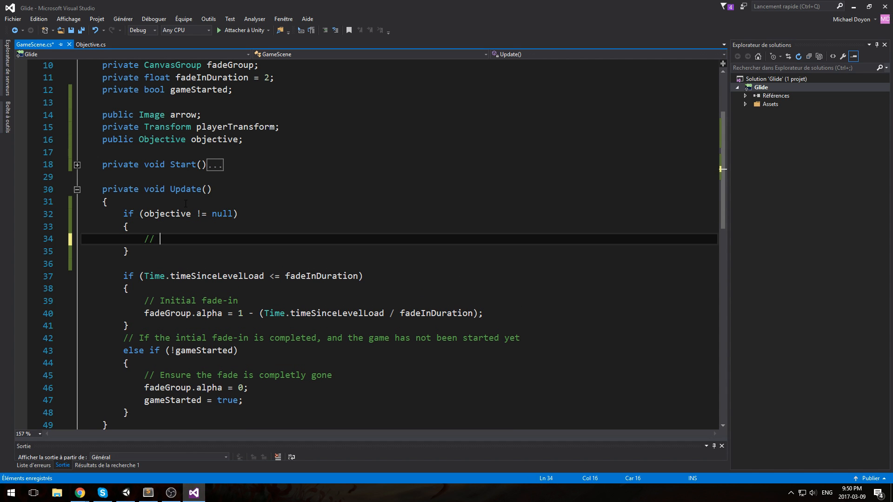
type("If we have an")
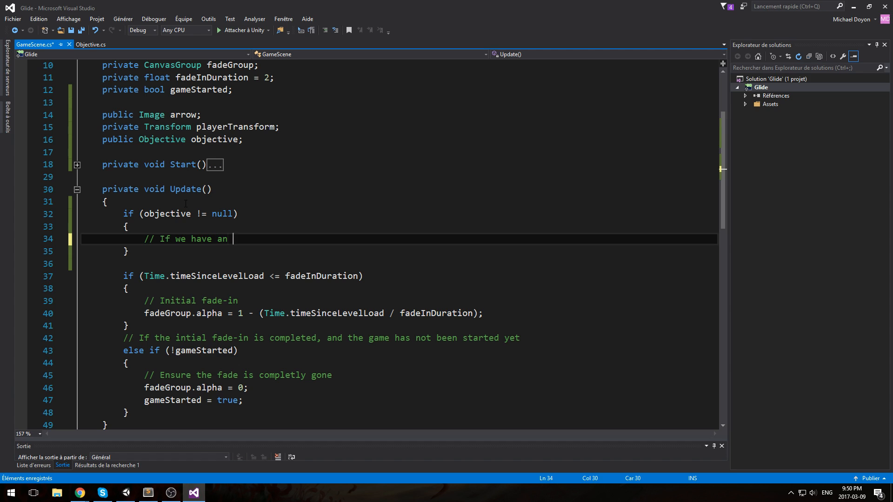
type("objective")
type("//")
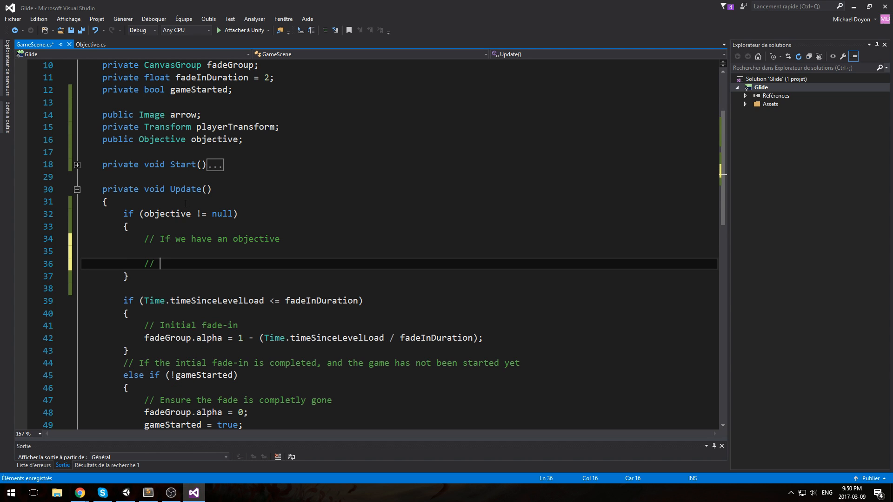
type("Rotate the arrow")
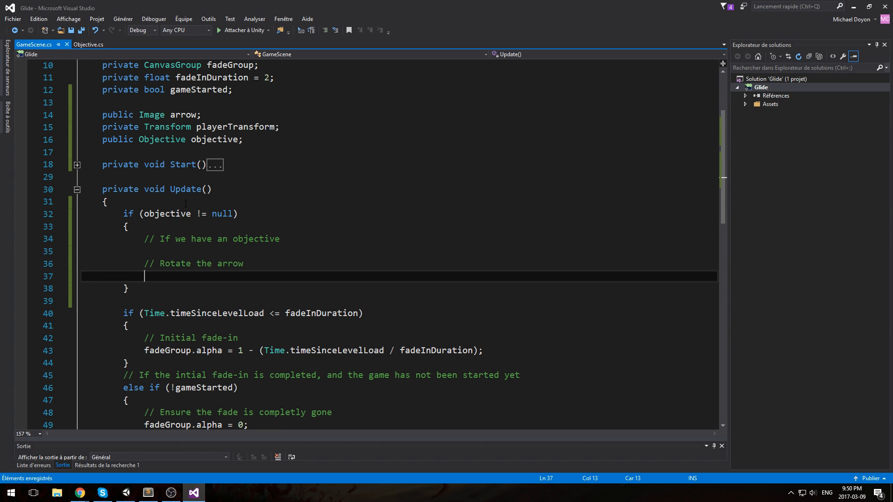
- Compute Vector3 dir as playerTransform.InverseTransformPoint of objective.GetCurrentRing().position
type("Vector3 dir")
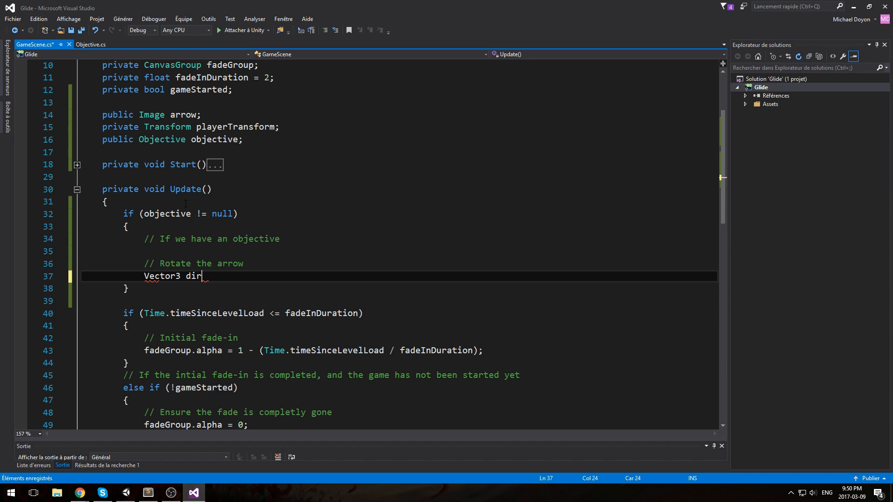
type("= player")
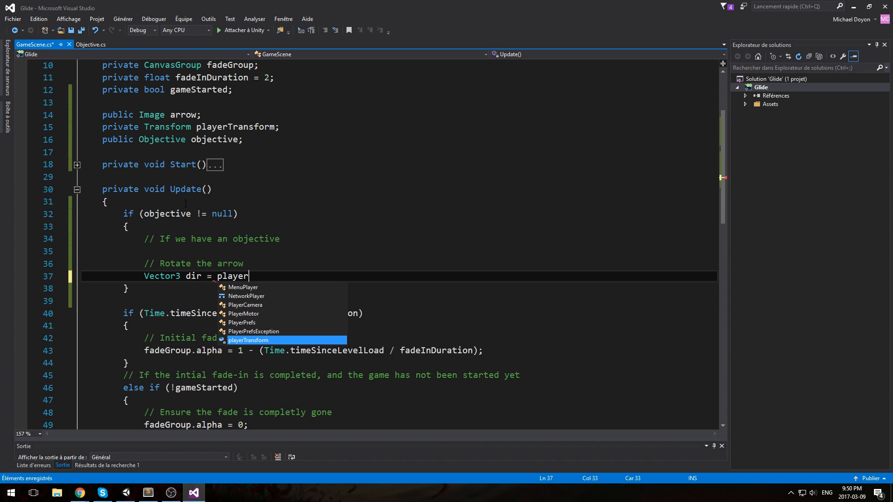
type("Transform.Inver")
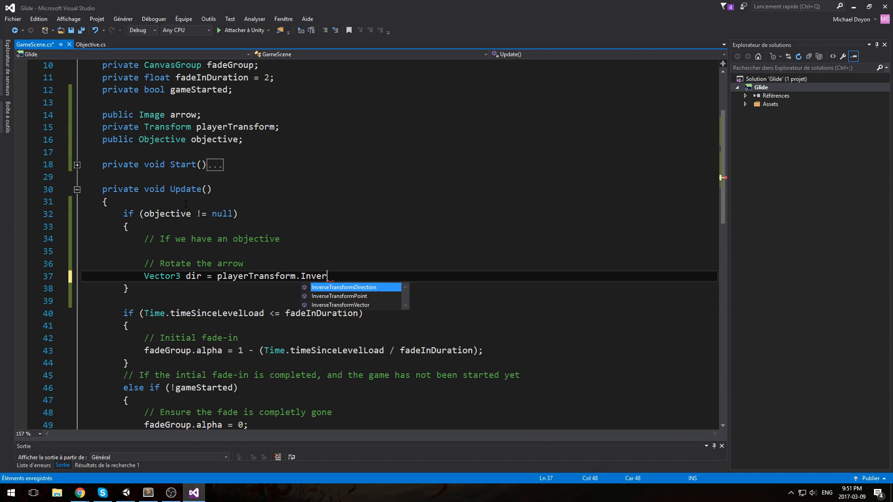
type("seTransformPoint(")
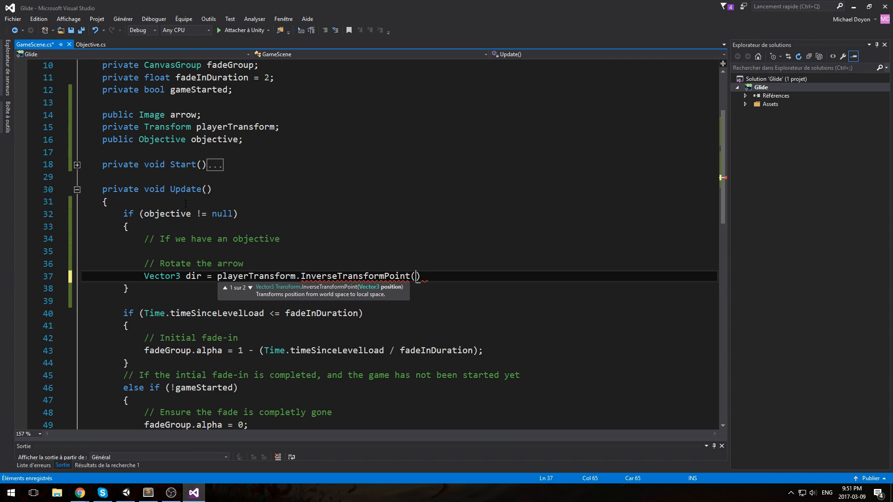
type("objective.")
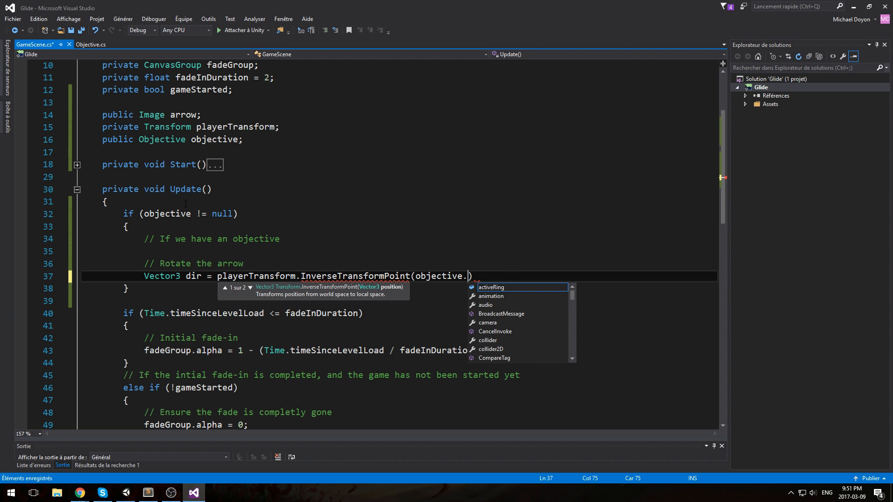
type("Get")
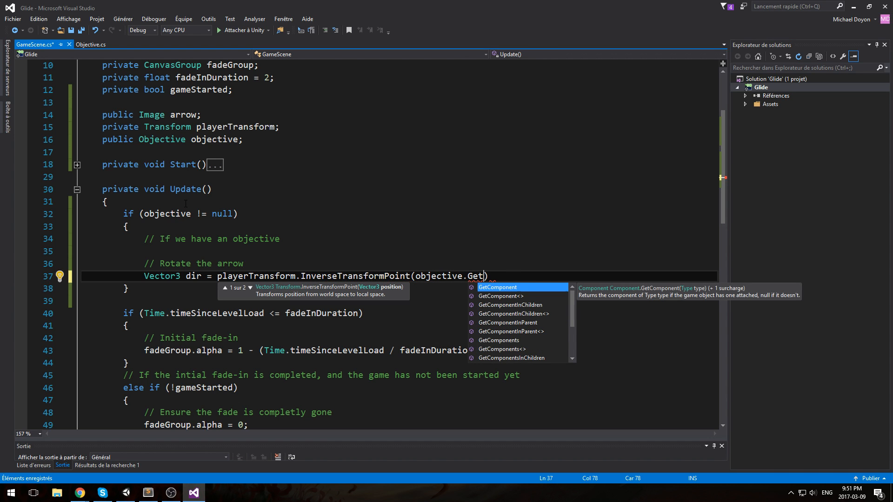
type("CurrentRing")
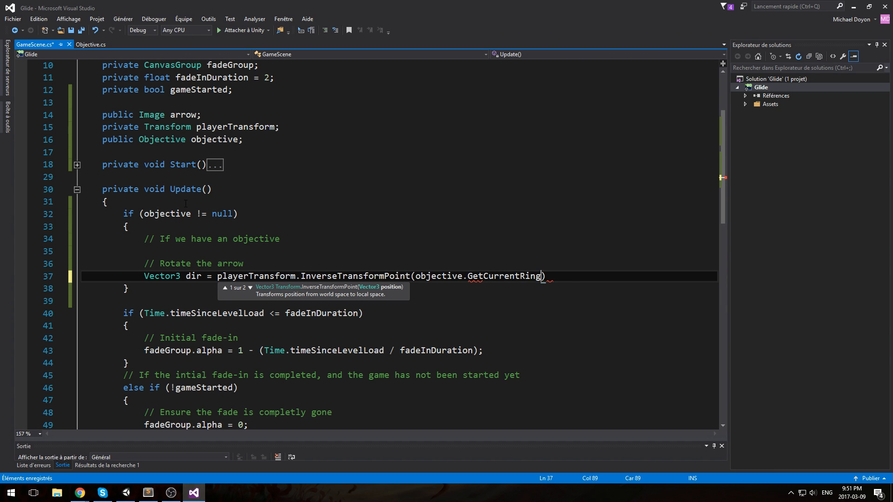
type("().position);")
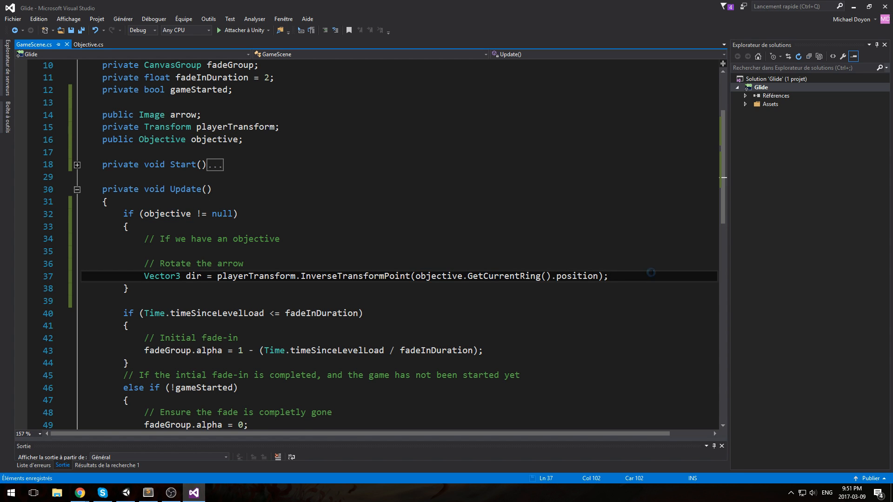
- Compute float a as Mathf.Atan2(dir.x, dir.z) * Mathf.Rad2Deg, then add 180 to it
type("float a")
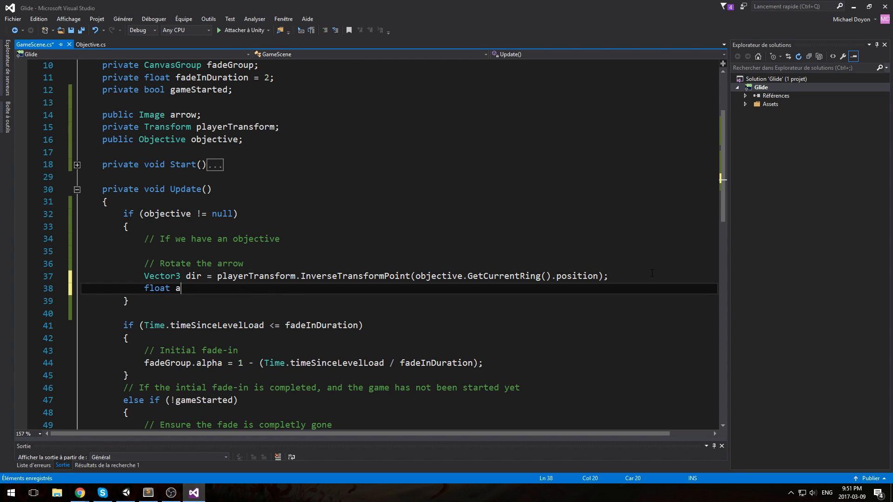
type("= MA")
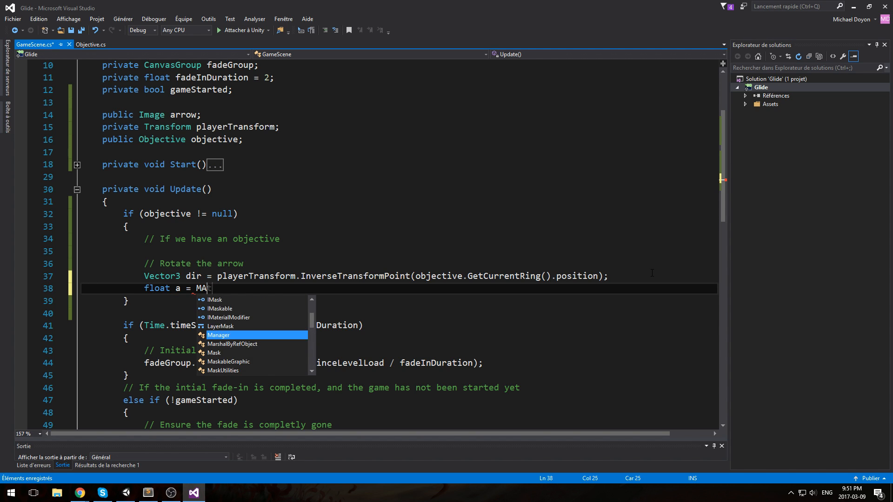
type("thf.")
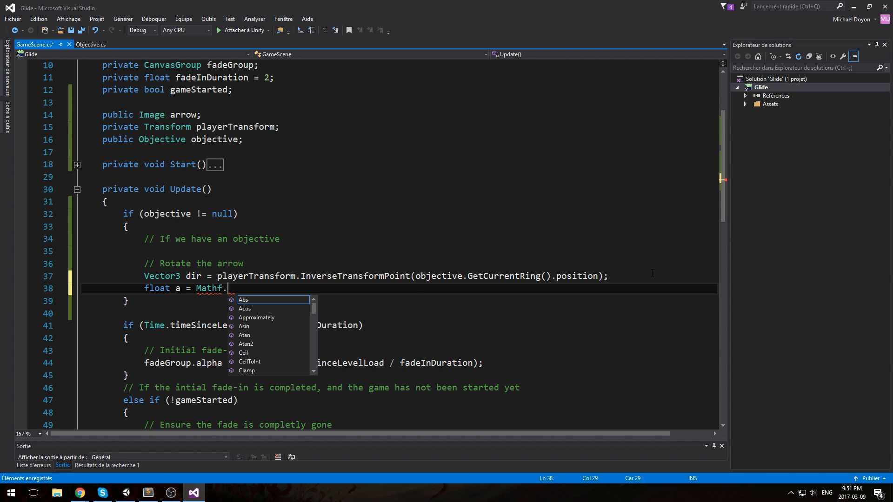
type("Atan2")
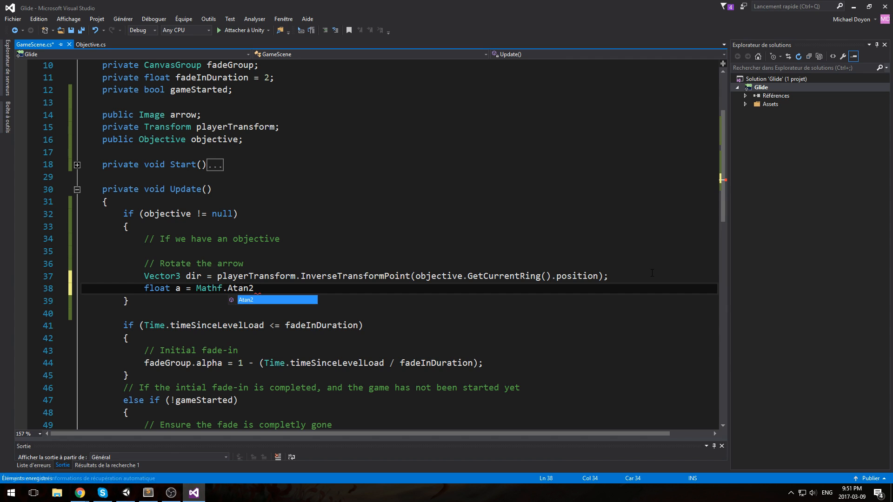
type("(dir.x,d")
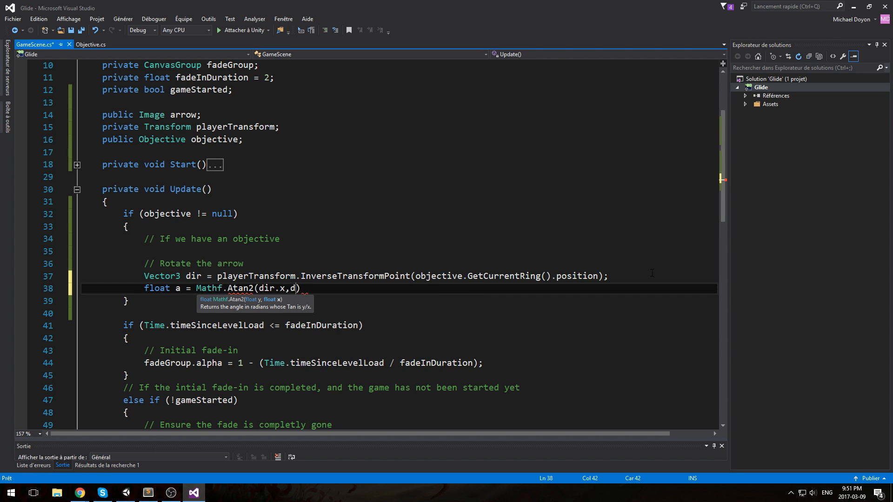
type(",dir.z) *")
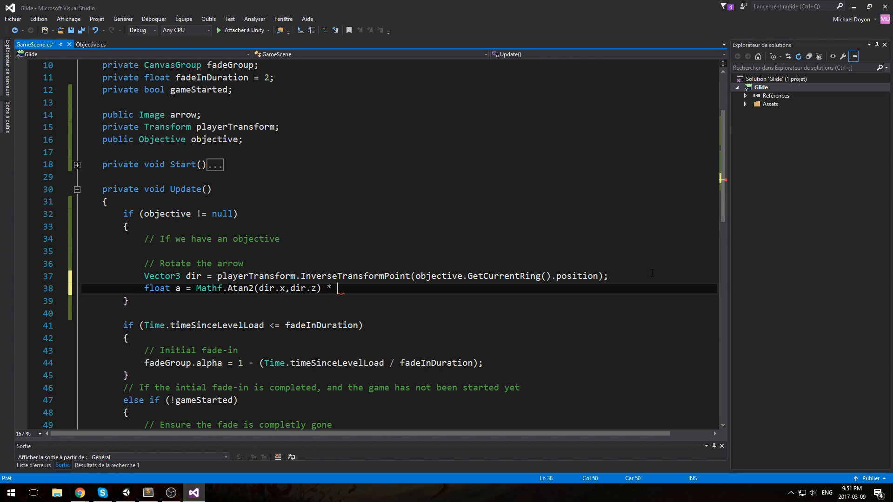
type("Mathf.rad2Deg;")
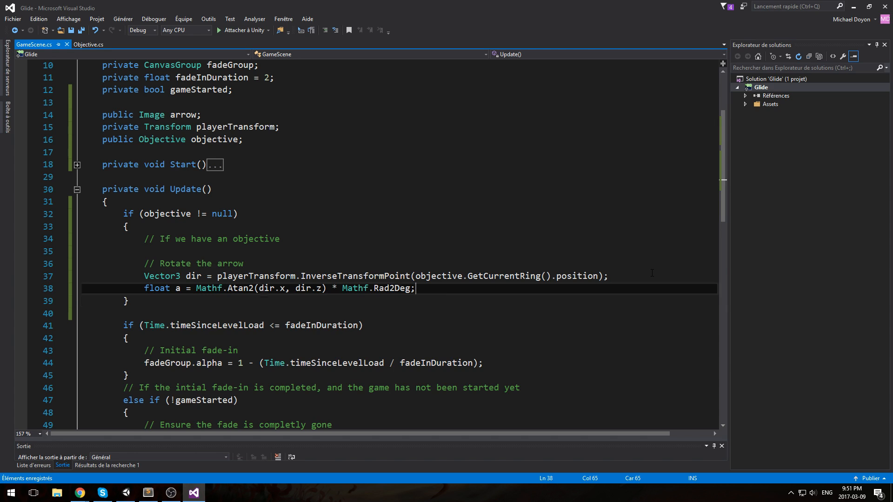
type("a += 180;")
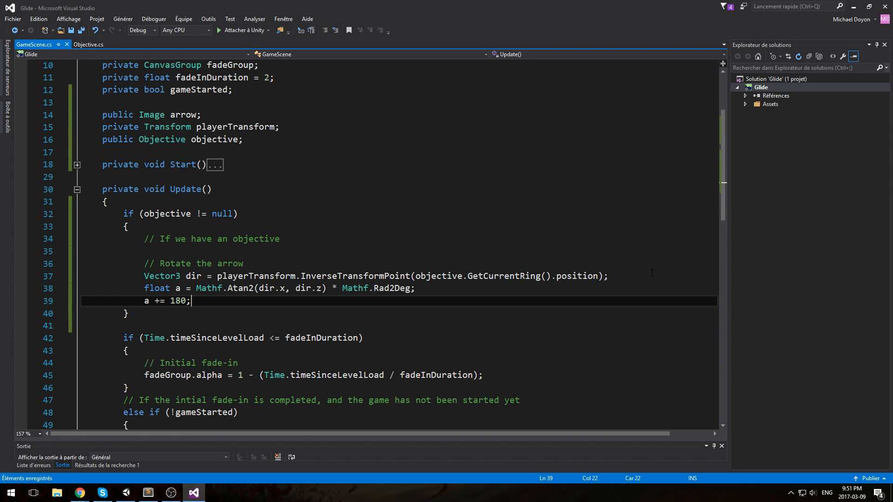
key("Enter")
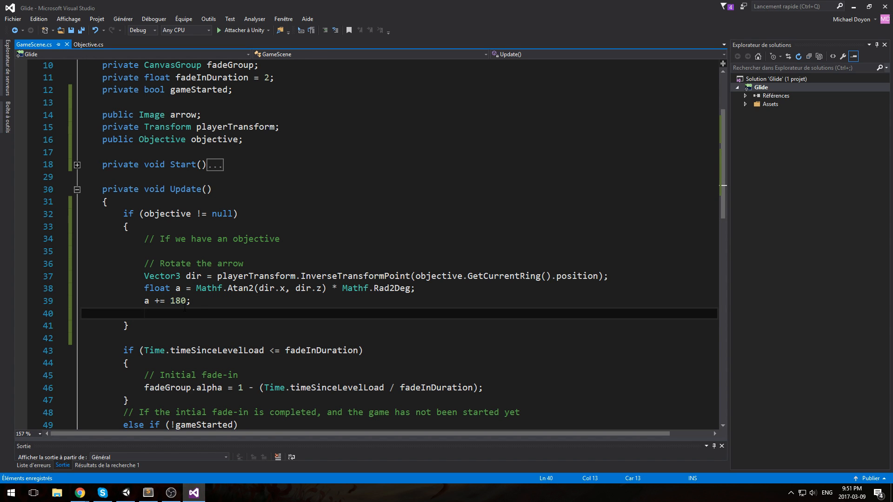
- Set arrow.transform.localEulerAngles to new Vector3(0, 180, a)
type("arro")
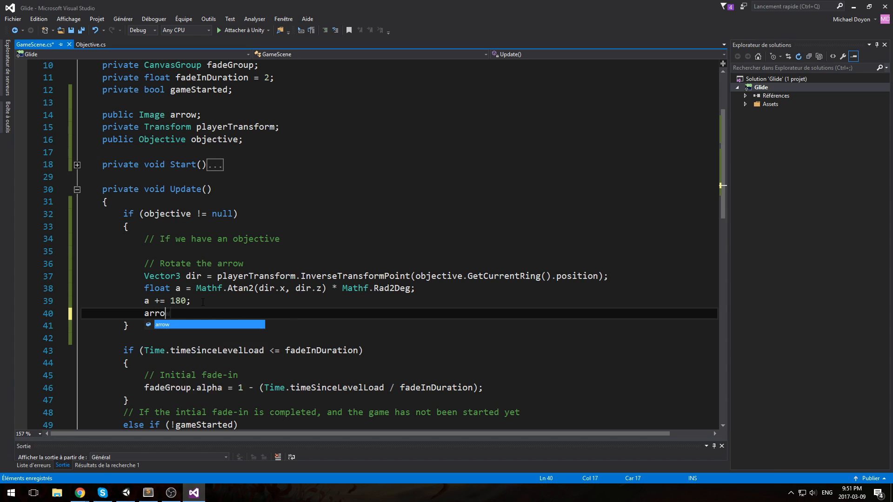
type("w.transform.local")
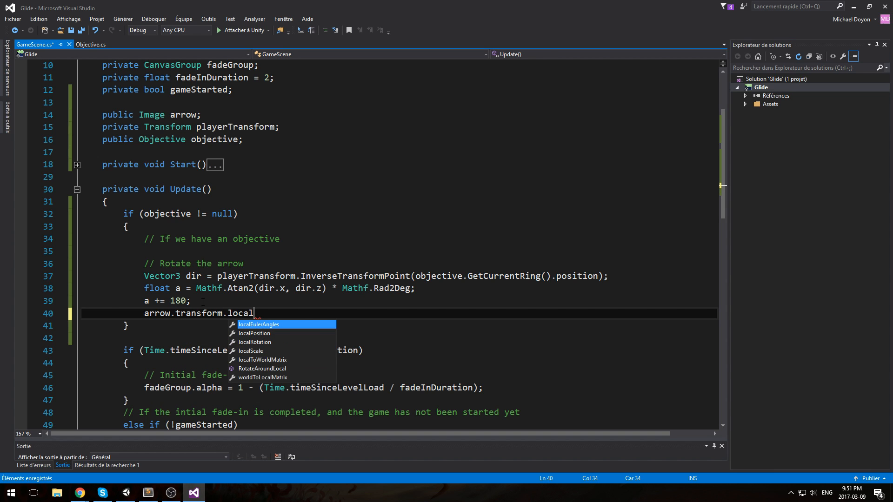
type("EulerAngles = new V")
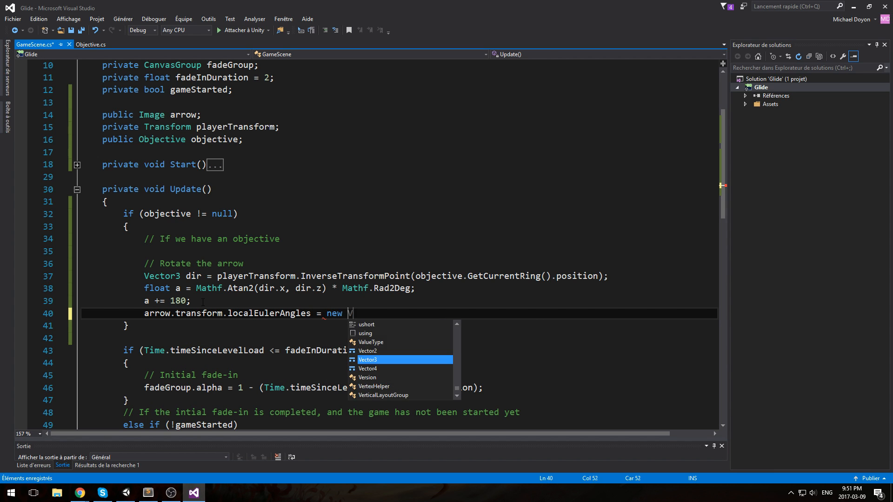
type("Vector3(0")
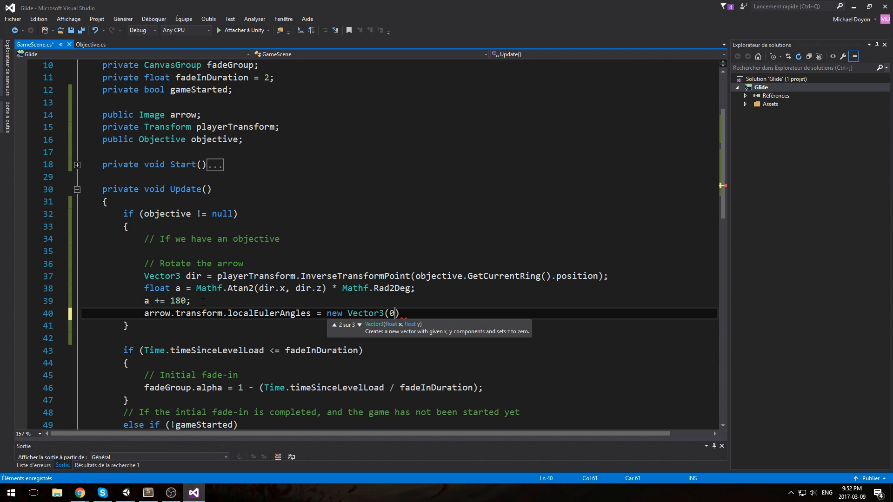
type(",0a")
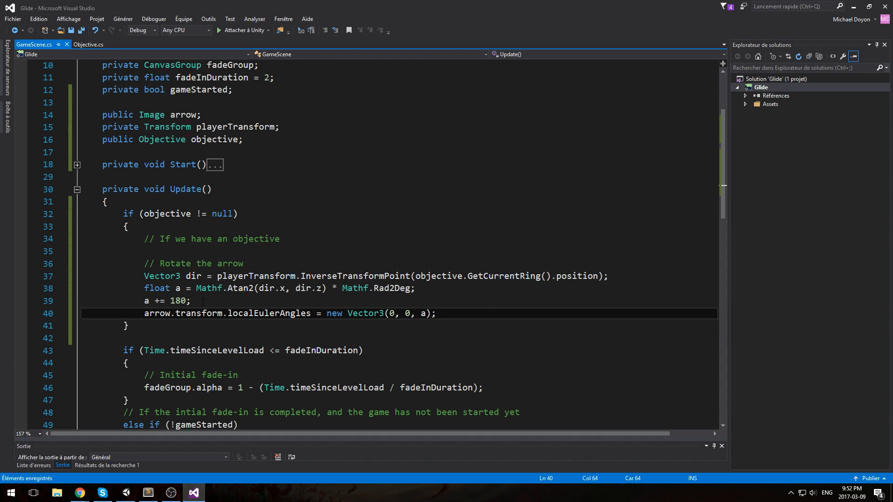
type("180")
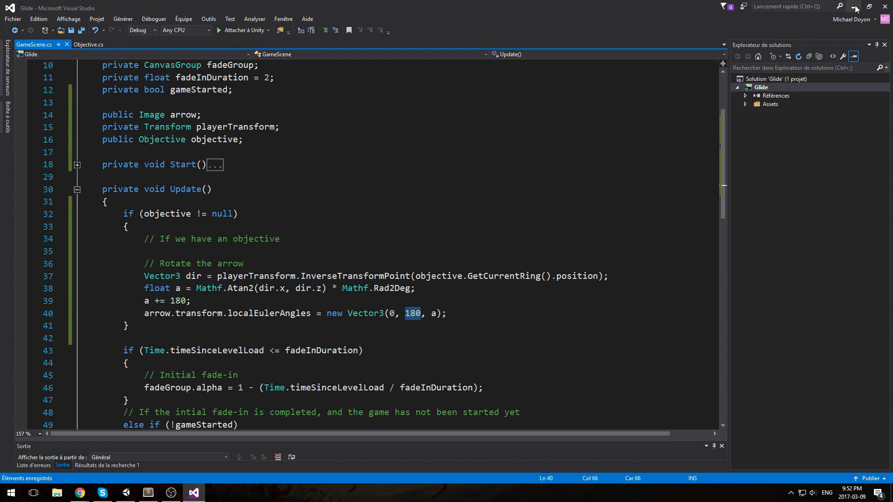
- Select GameScene in Unity, clear the console, and return to the script
left_click(201, 493)
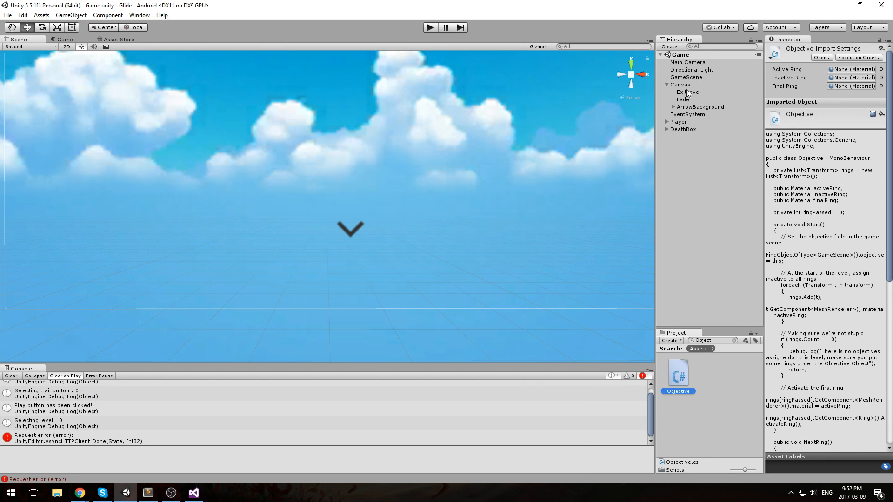
left_click(686, 77)
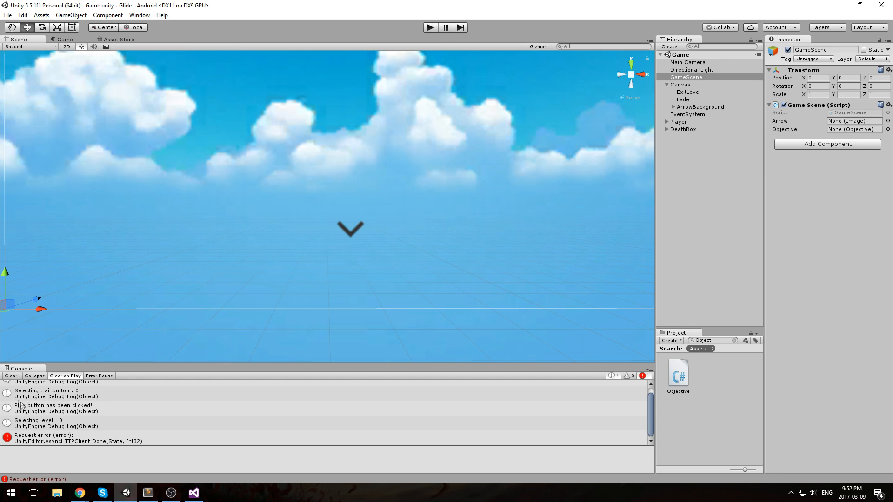
left_click(11, 375)
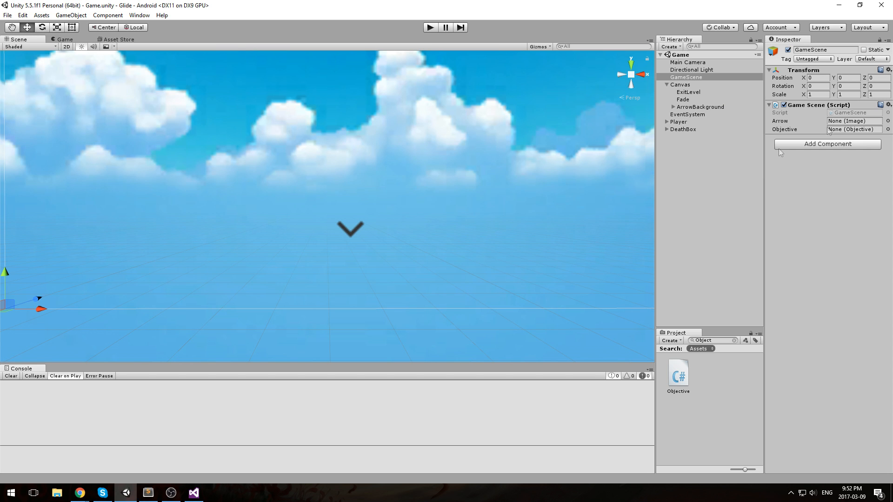
left_click(196, 493)
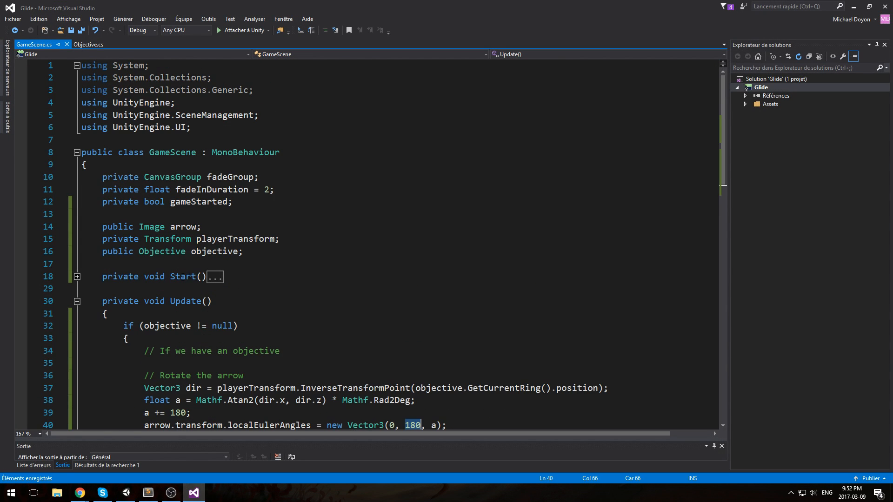
- Retype the arrow field from Image to Transform
type("R")
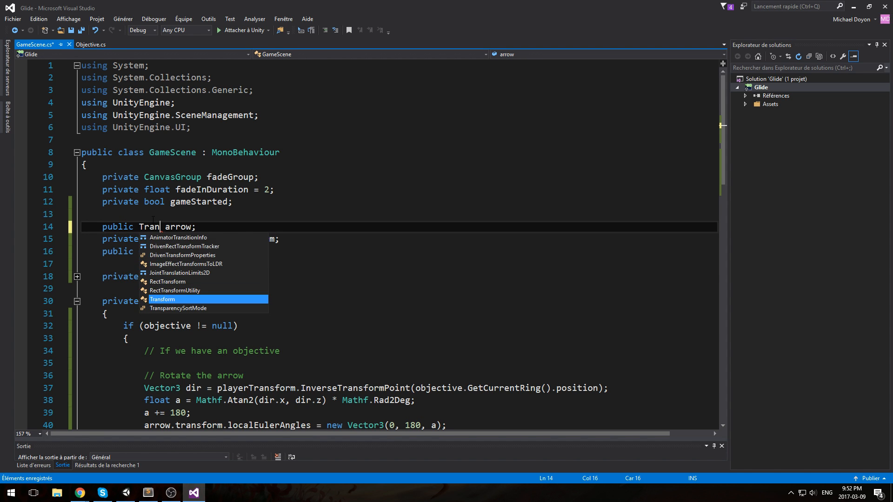
key("Tab")
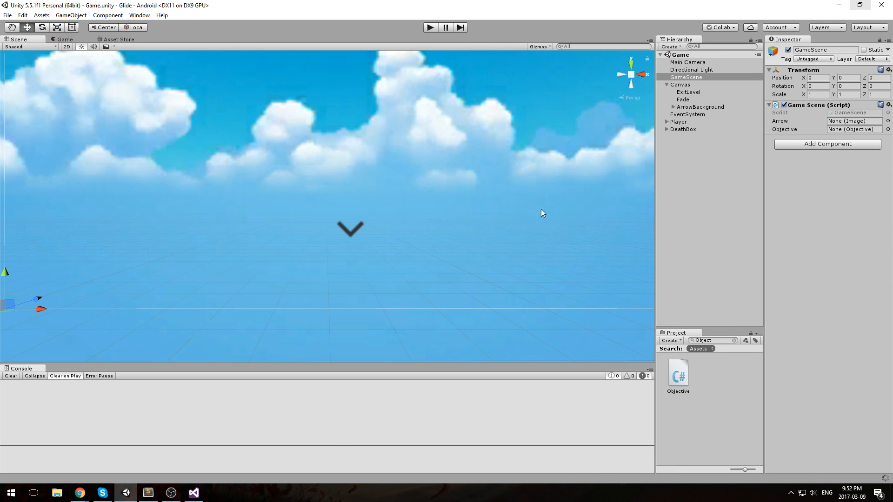
- Assign ArrowBackground to GameScene's Arrow, launch the Preloader scene and choose level 1
left_click(193, 492)
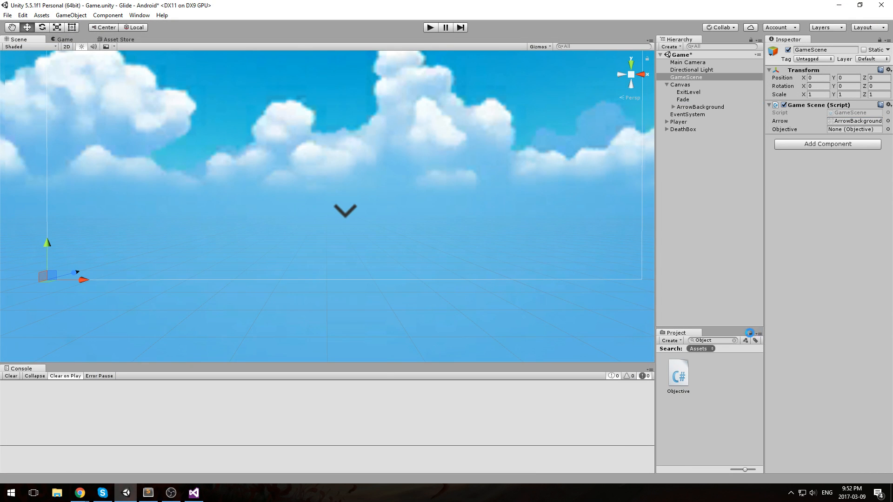
double_click(691, 395)
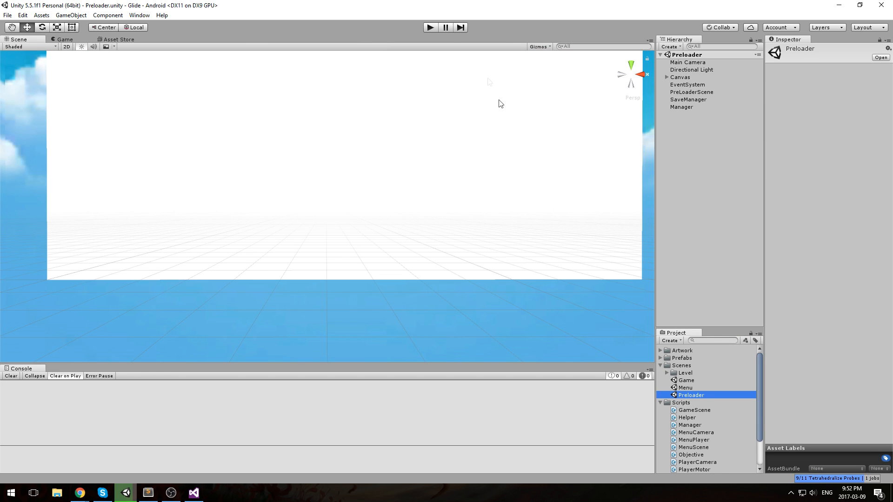
left_click(430, 26)
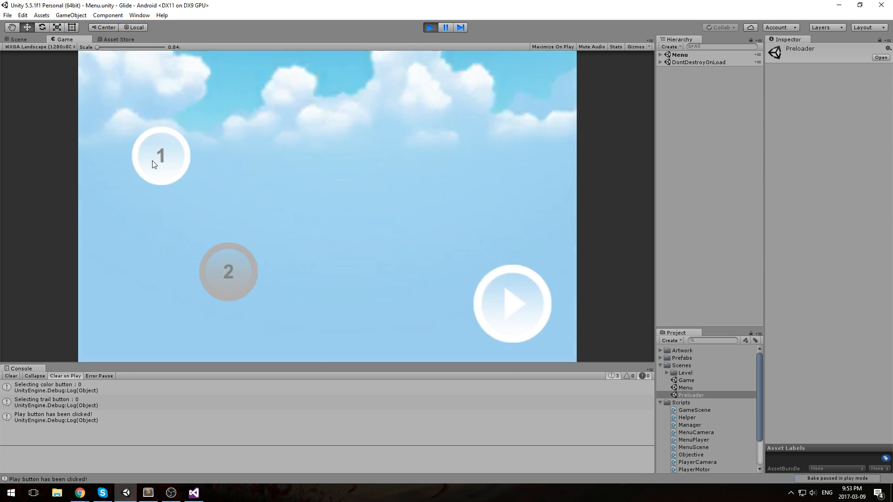
left_click(160, 156)
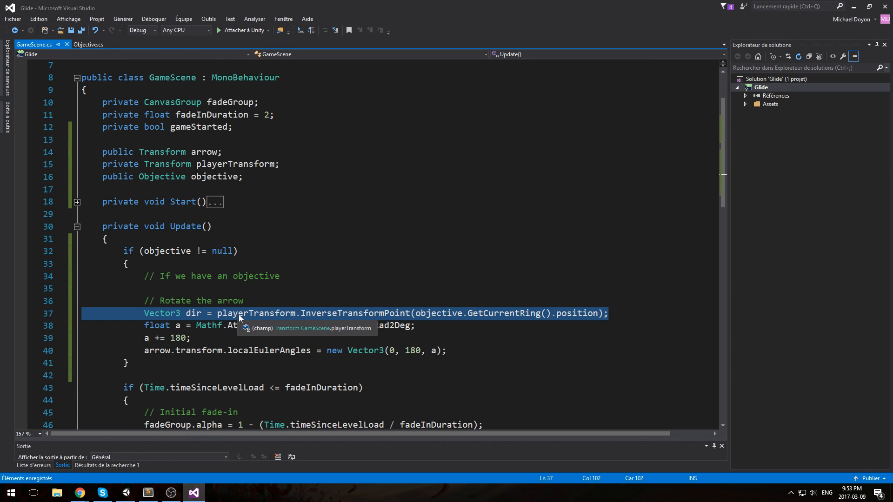
mouse_move(248, 315)
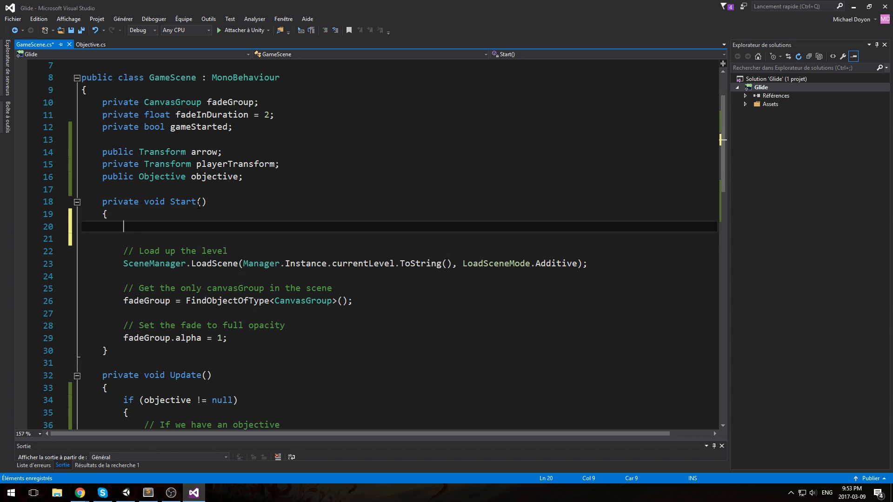
- In Start, set playerTransform = FindObjectOfType<PlayerMotor>().transform with an explanatory comment
type("// Let's")
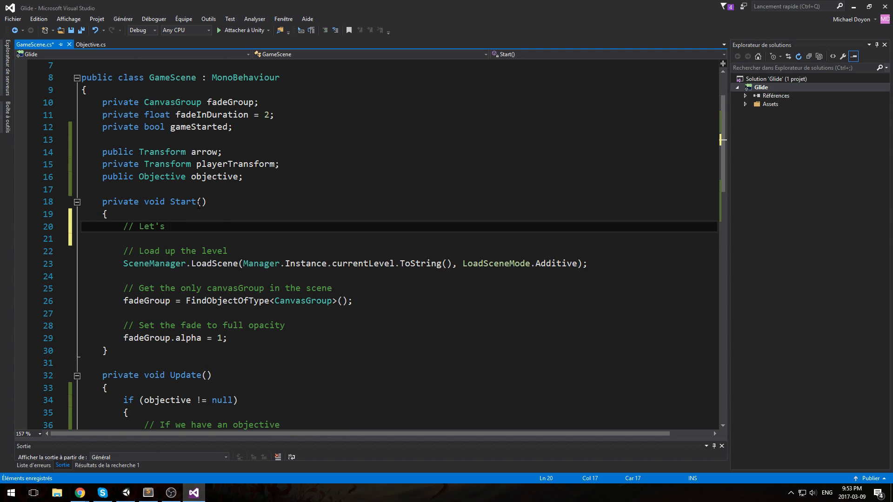
type("find the player transform")
type("playerTransform = FindObjectOfType")
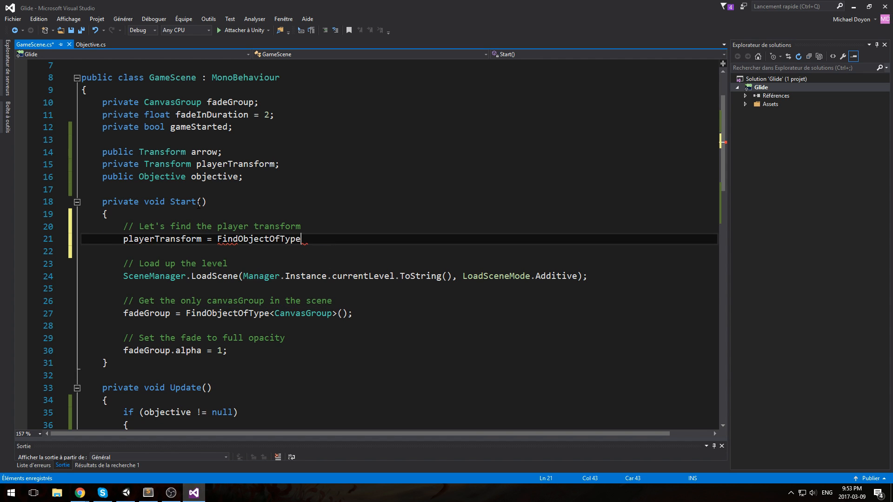
type("<PL>")
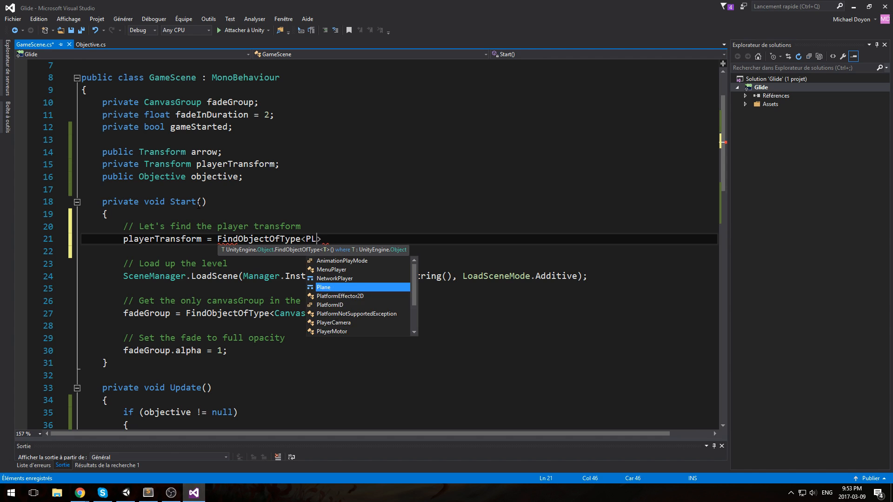
type("ayerMotor")
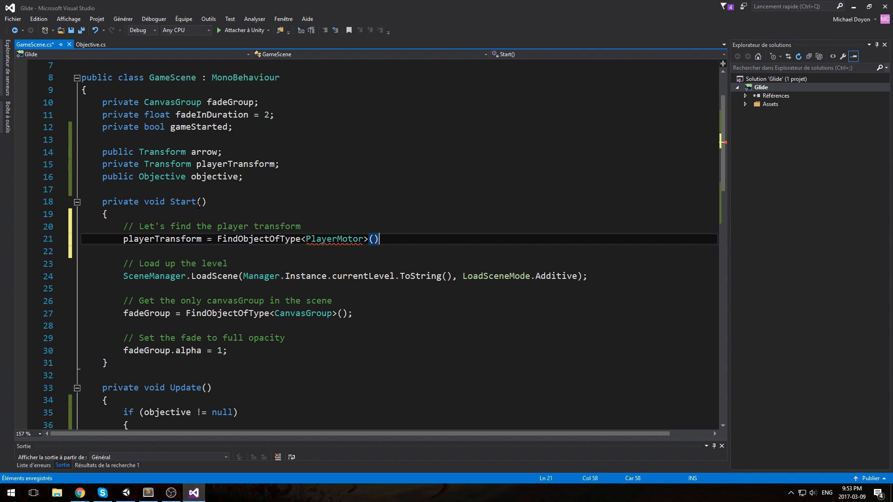
type(".transform;")
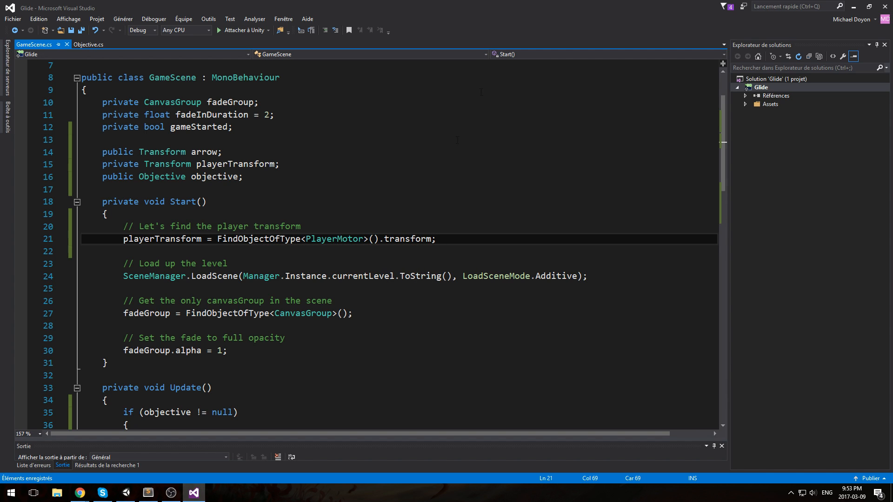
double_click(258, 239)
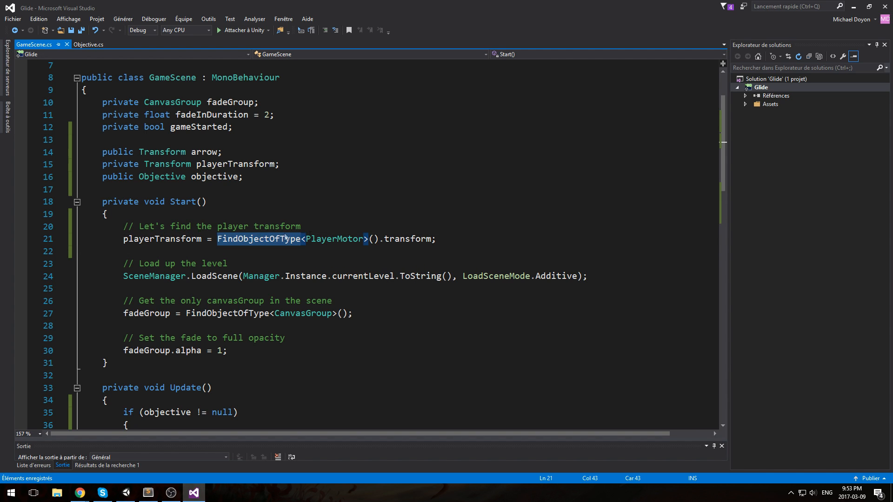
left_click(195, 492)
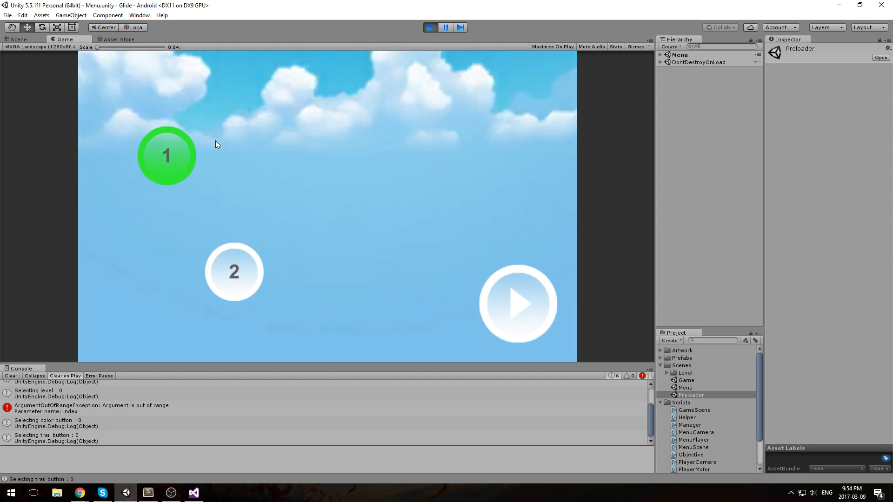
- Stop play, set the Arrow's Rect Transform Pos Y to -150, and play-test the Game scene
left_click(429, 27)
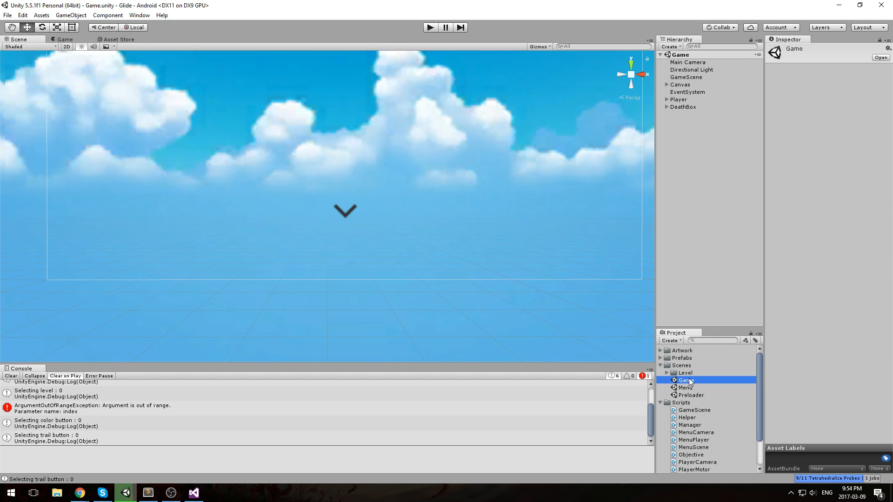
left_click(699, 106)
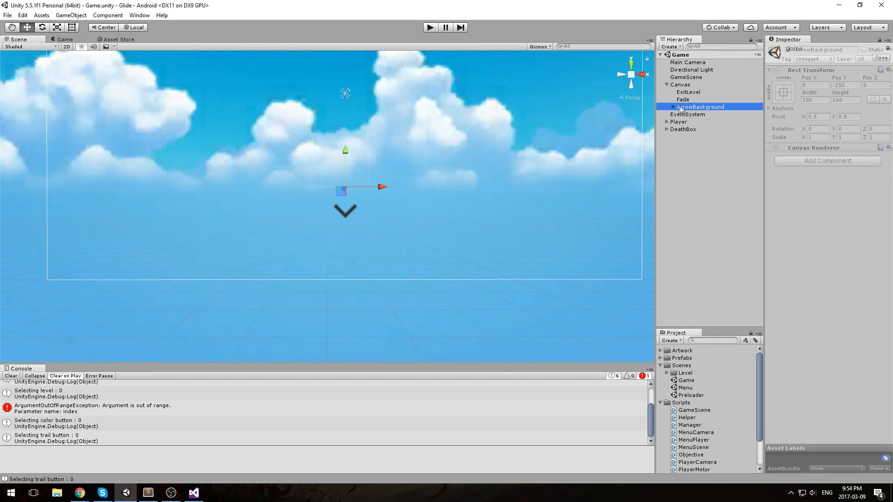
left_click(668, 106)
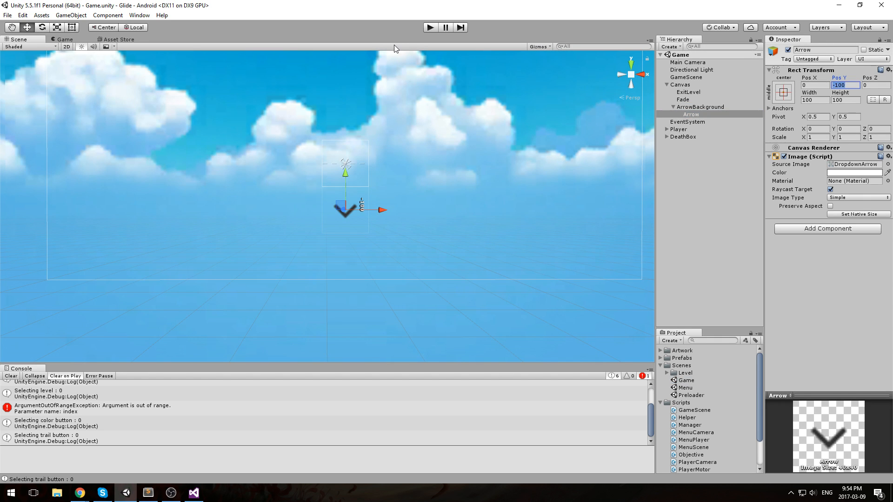
type("-150")
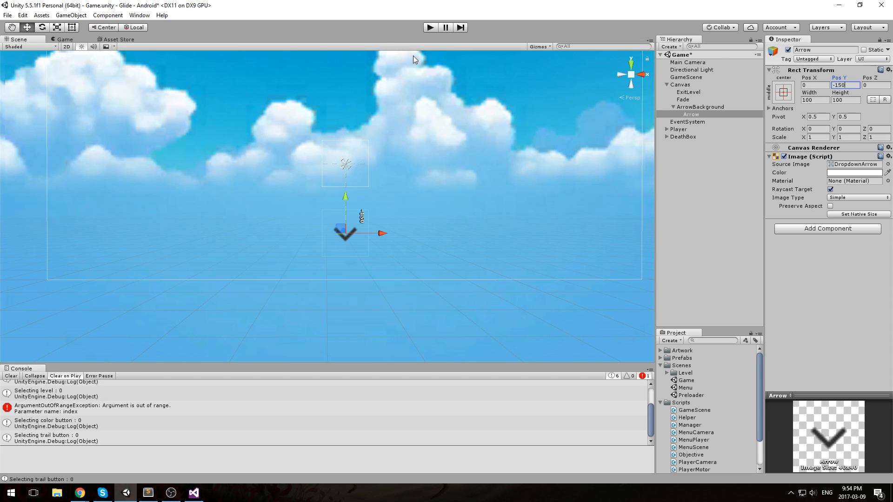
left_click(430, 27)
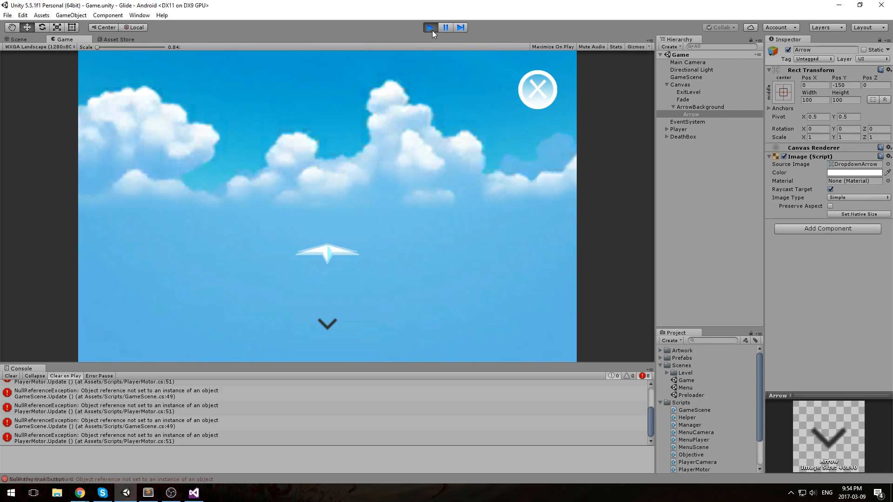